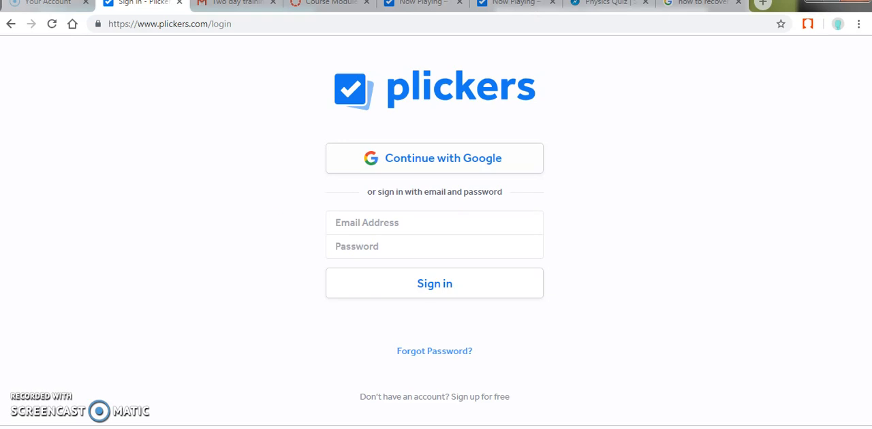
- Leave the sign-in form for the free account sign-up form
left_click(11, 419)
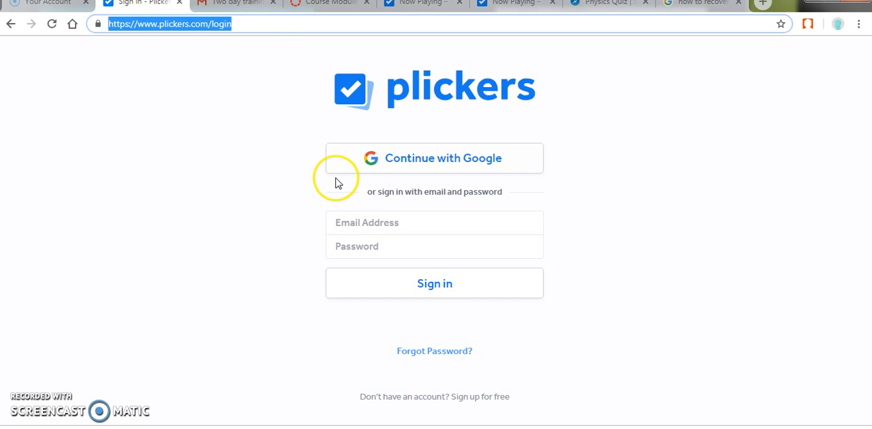
mouse_move(468, 226)
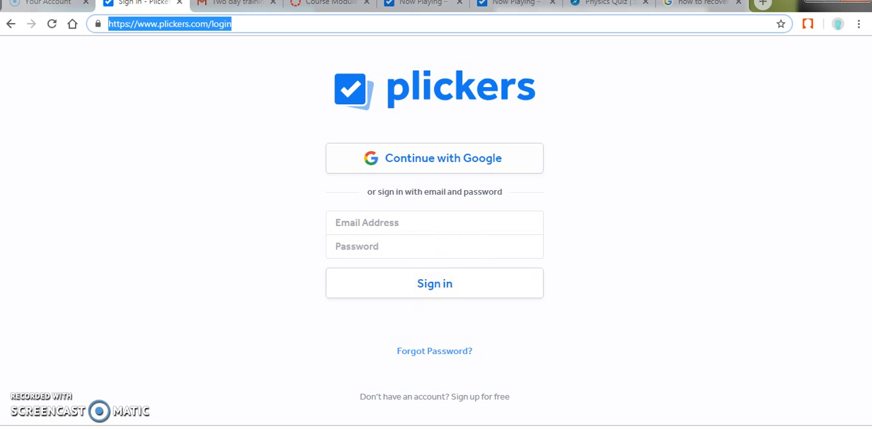
left_click(484, 396)
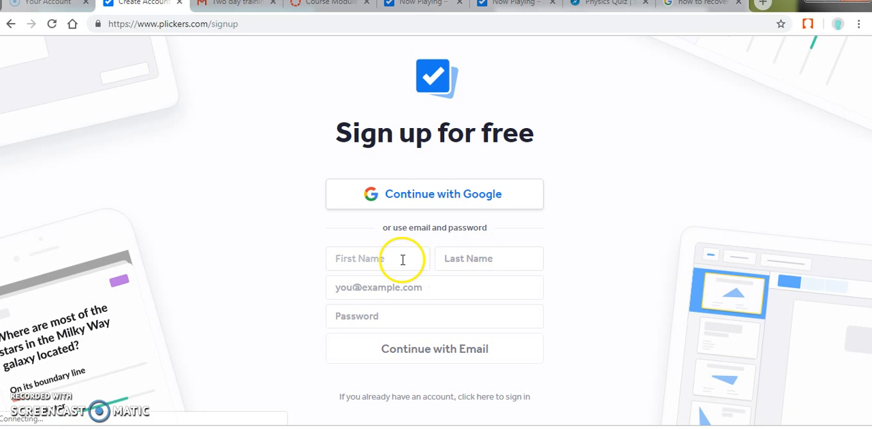
mouse_move(485, 258)
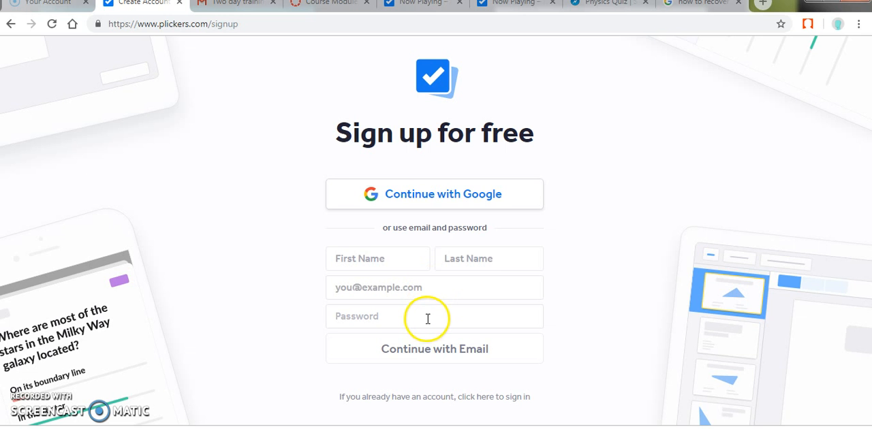
mouse_move(451, 349)
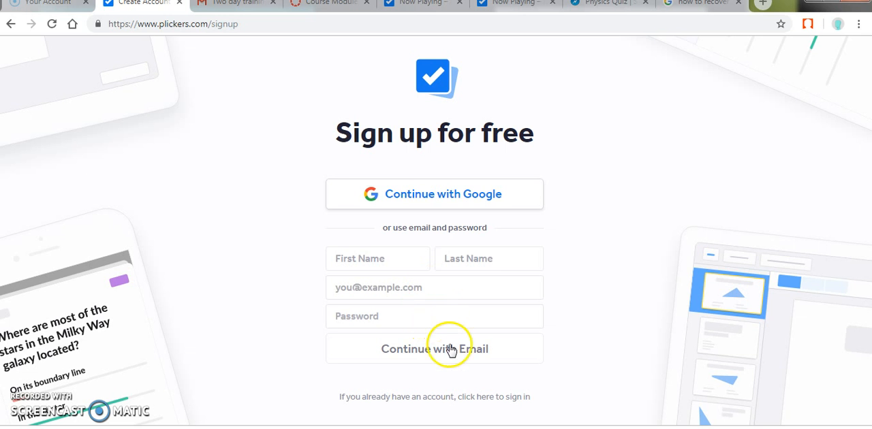
mouse_move(433, 397)
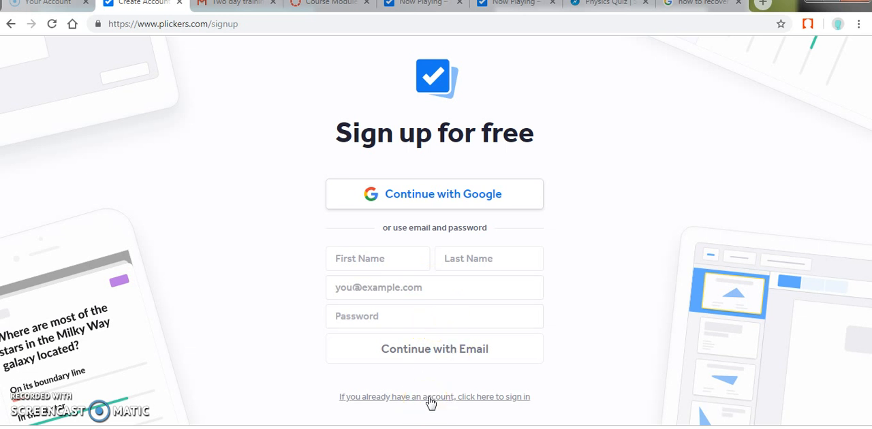
left_click(434, 396)
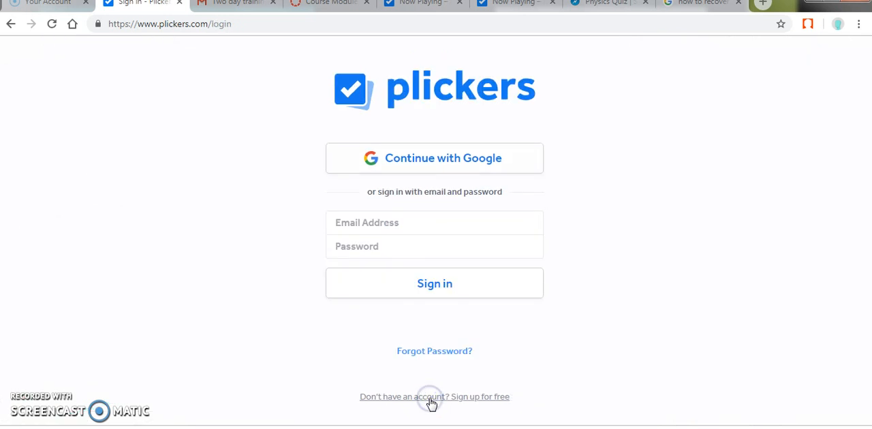
mouse_move(431, 235)
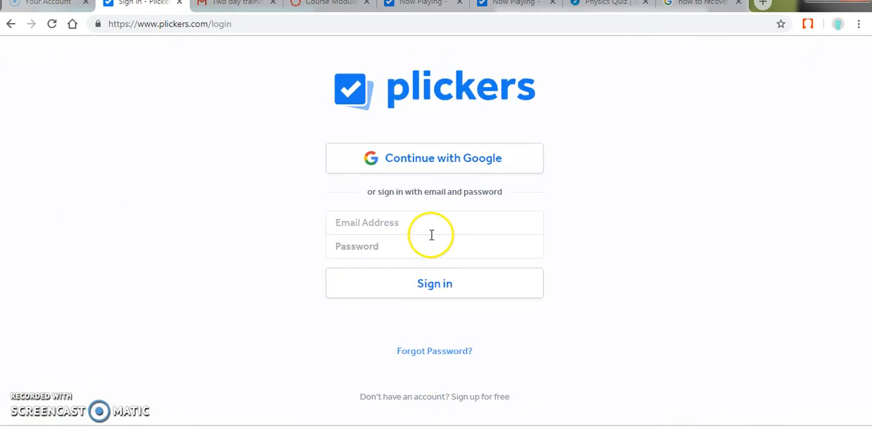
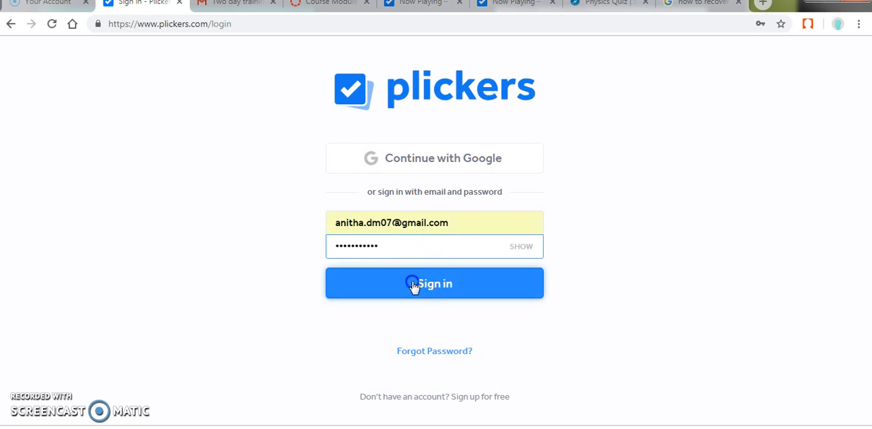
left_click(433, 283)
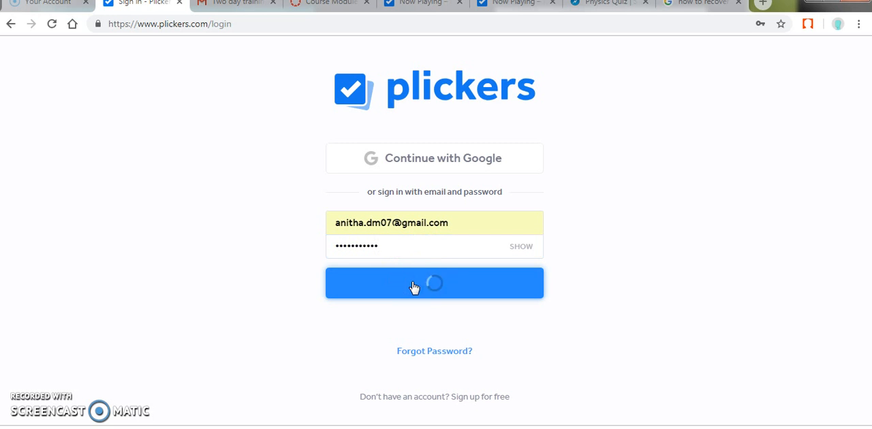
left_click(433, 283)
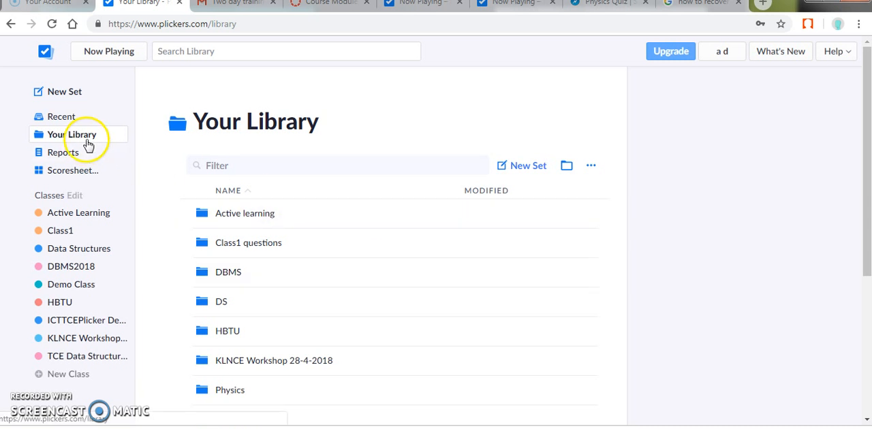
mouse_move(94, 139)
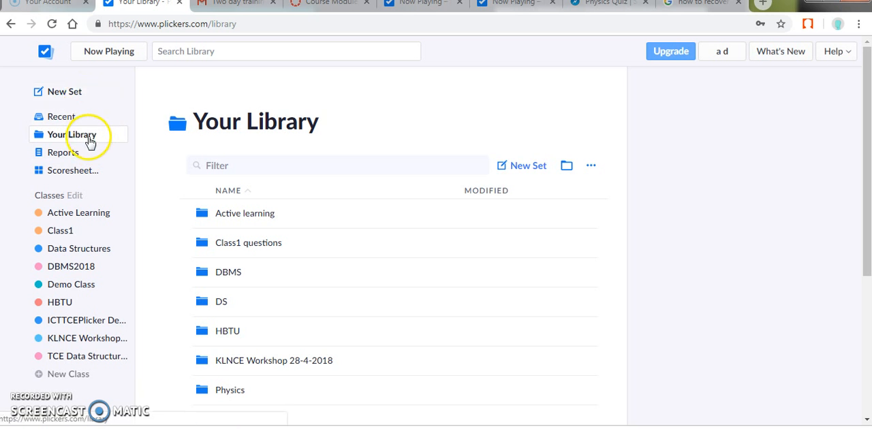
mouse_move(67, 204)
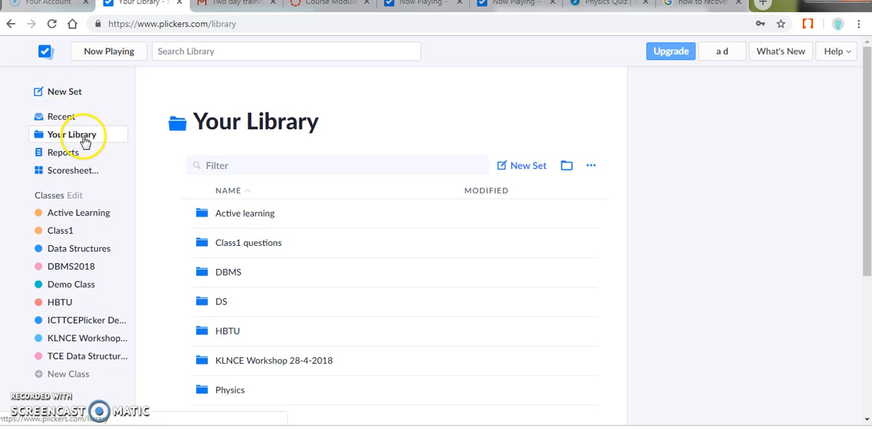
mouse_move(70, 134)
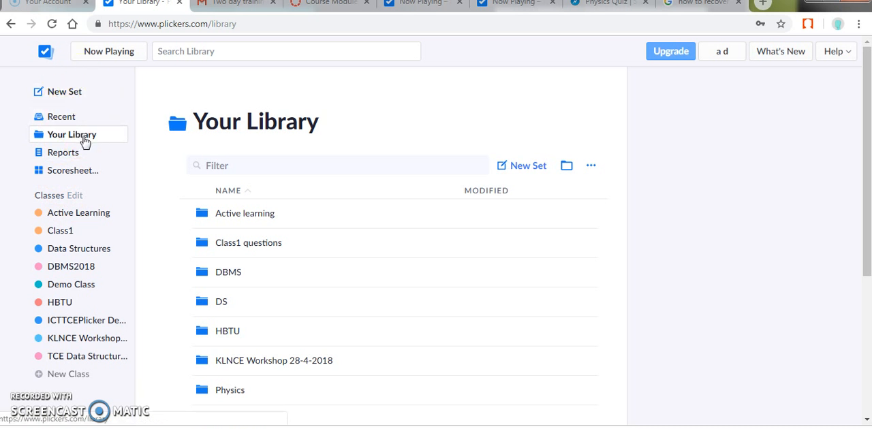
mouse_move(74, 170)
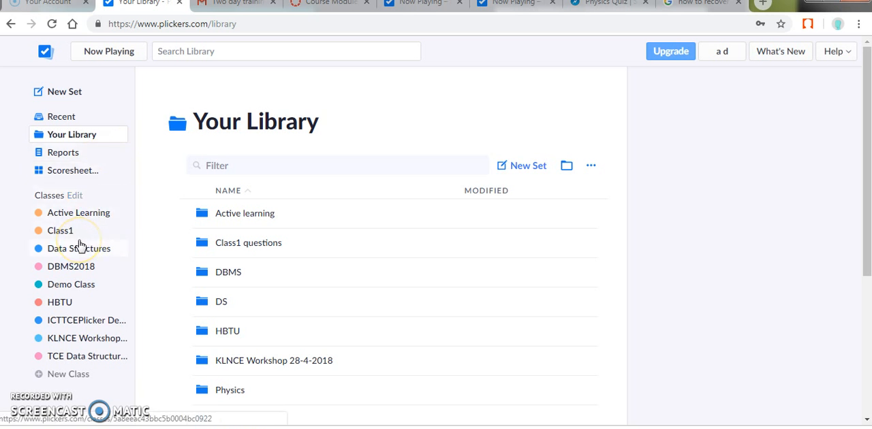
mouse_move(101, 216)
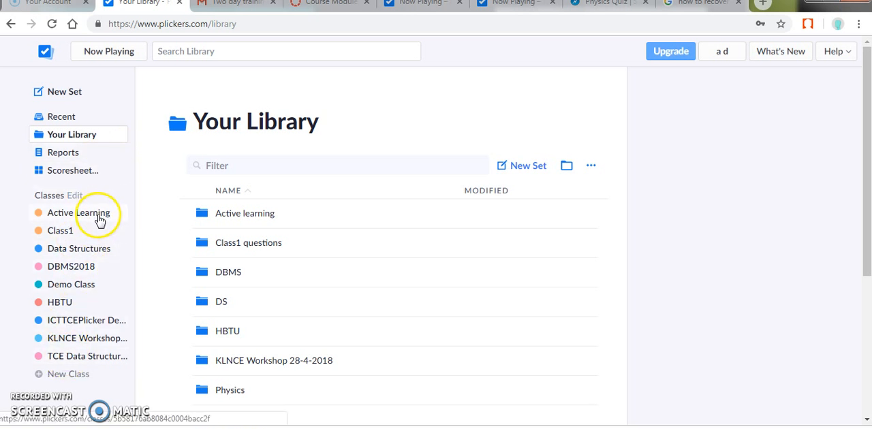
mouse_move(98, 218)
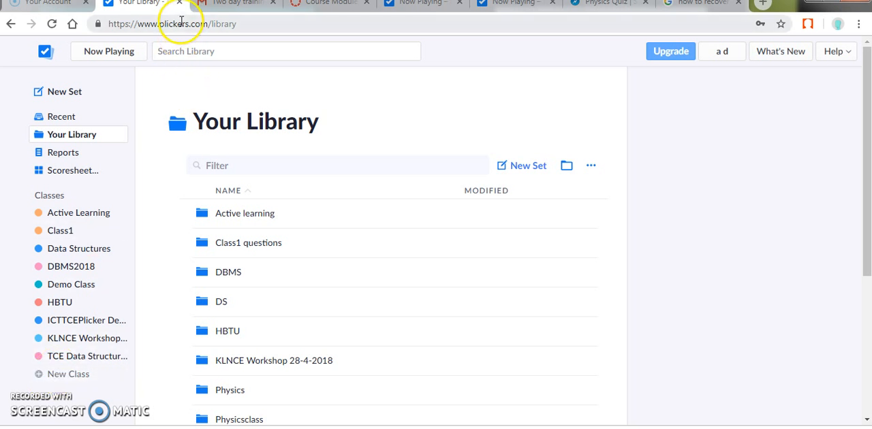
mouse_move(136, 245)
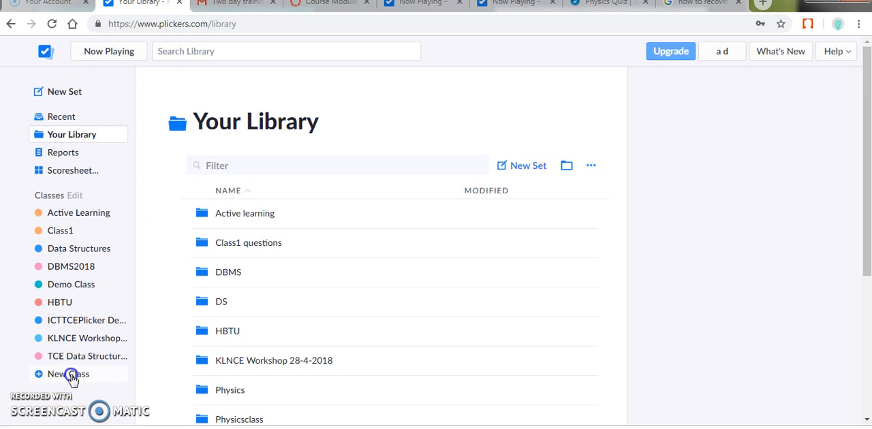
- Create a new class named Physics100 from the sidebar
left_click(68, 373)
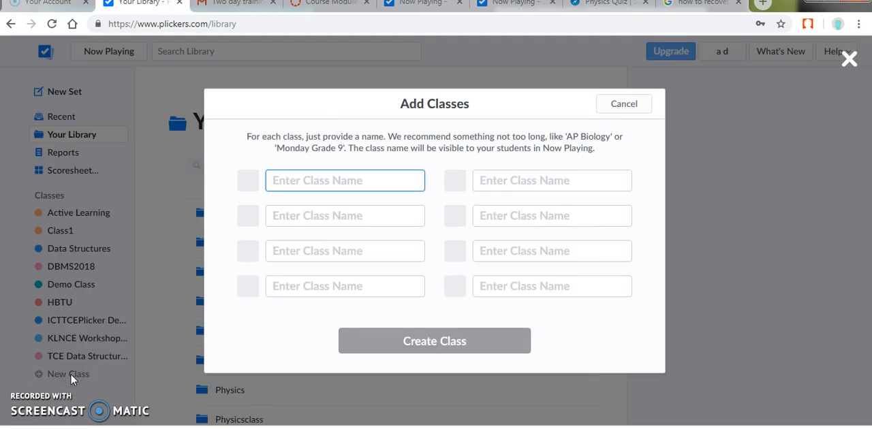
type("Physi")
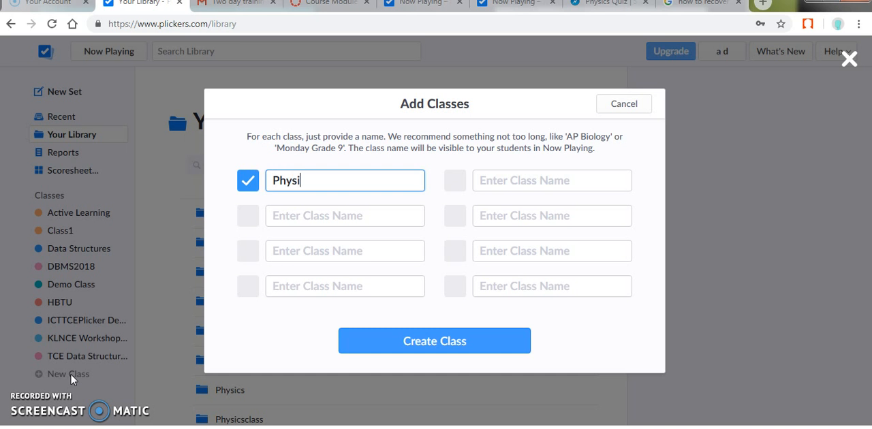
type("cs")
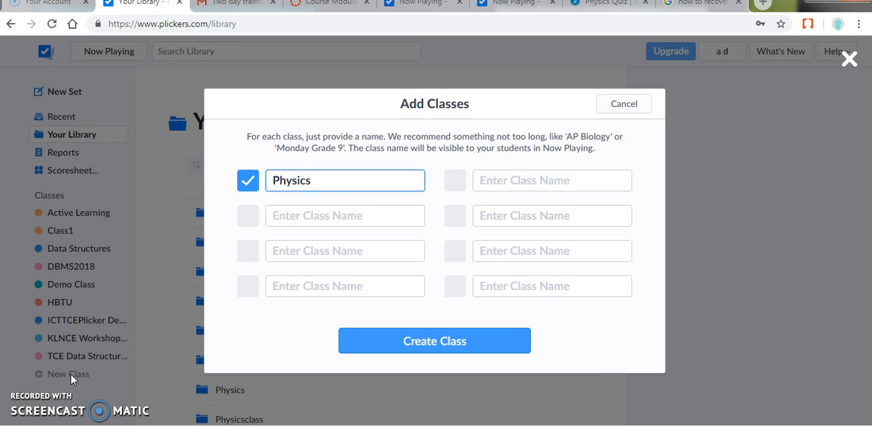
type("100")
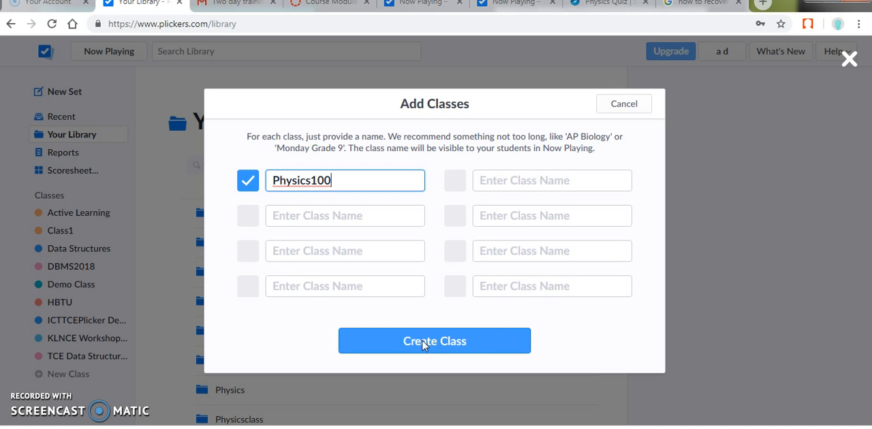
left_click(434, 341)
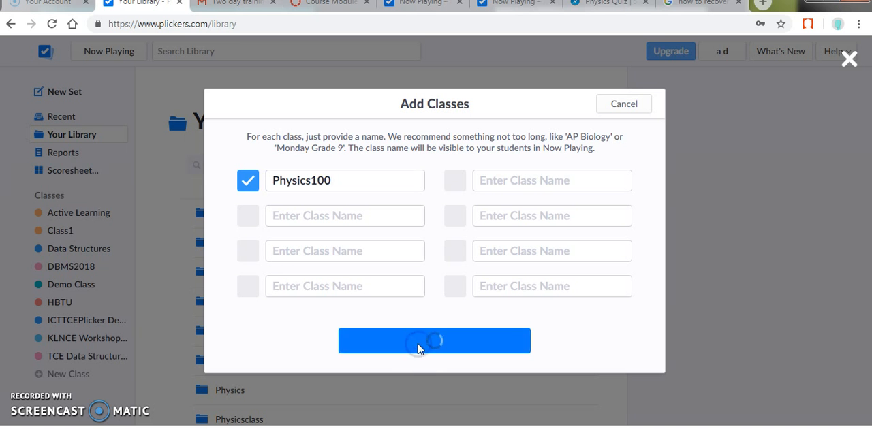
left_click(433, 340)
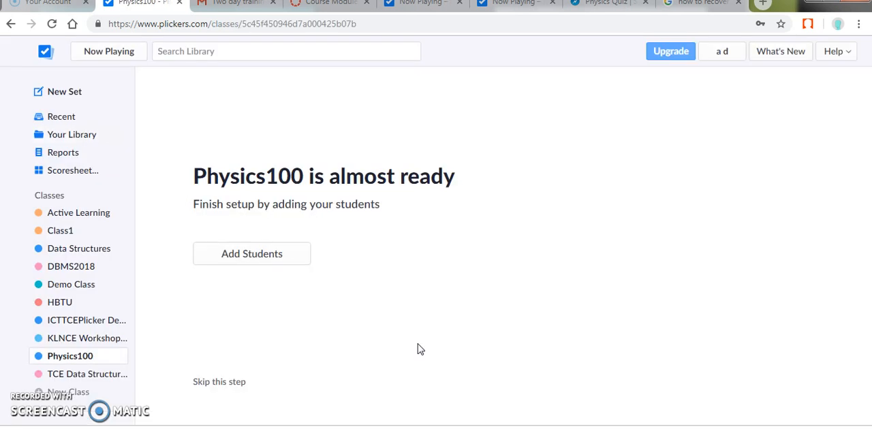
mouse_move(283, 229)
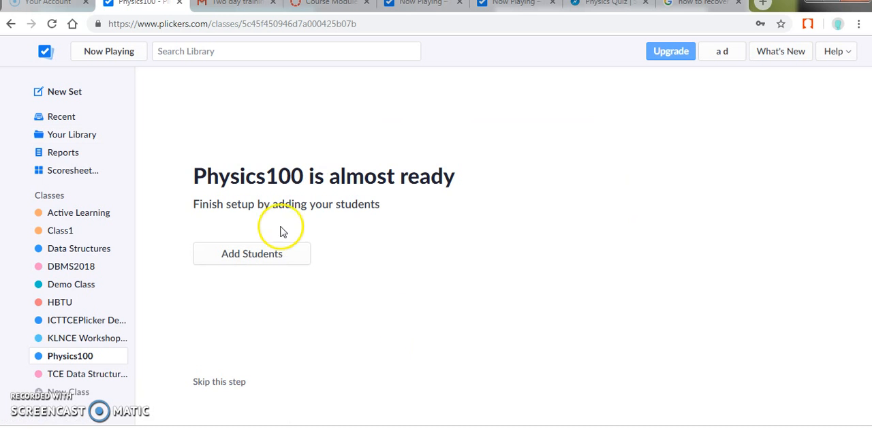
- Enter students 18Y01, 18Y02, 18Y03 and 18Y04 in the Add Students names box
left_click(250, 253)
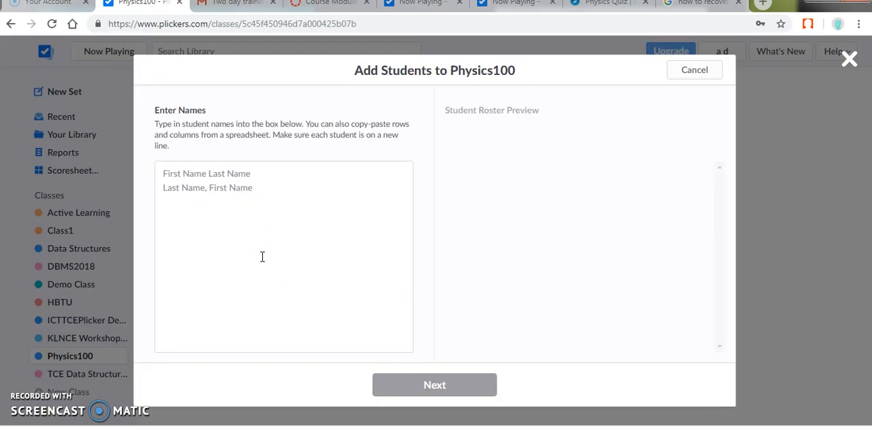
mouse_move(243, 180)
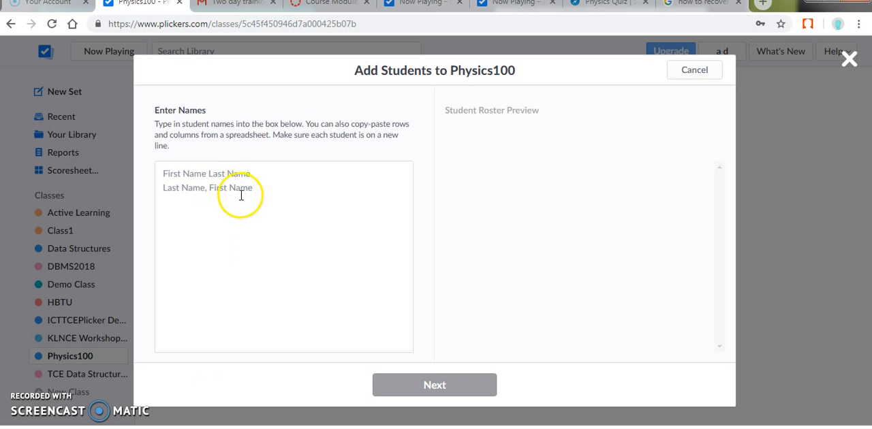
mouse_move(246, 278)
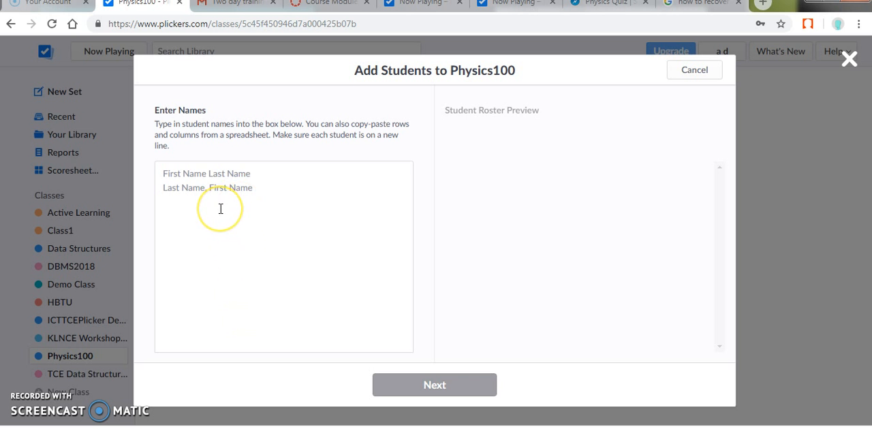
mouse_move(239, 177)
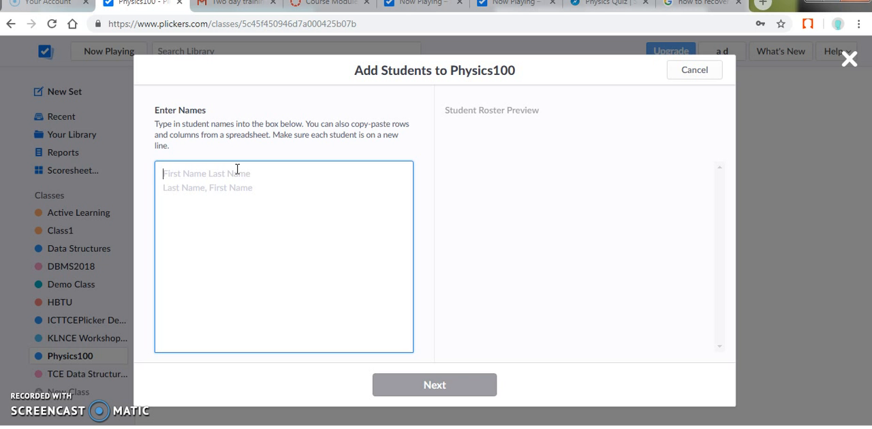
type("18")
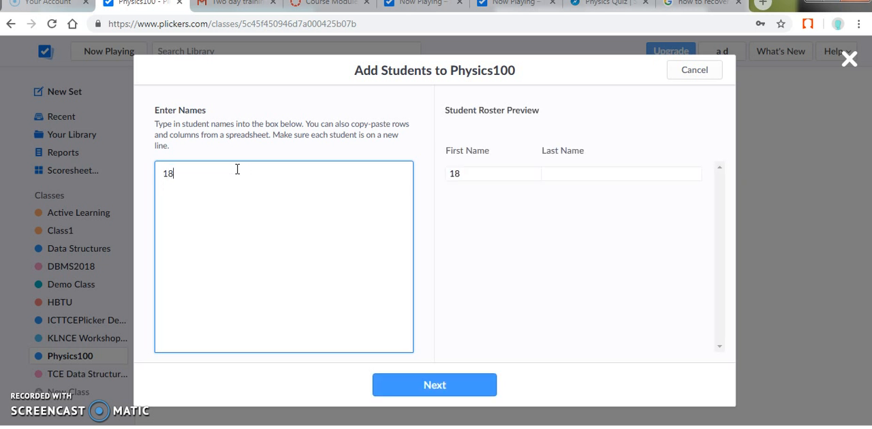
type("Y01")
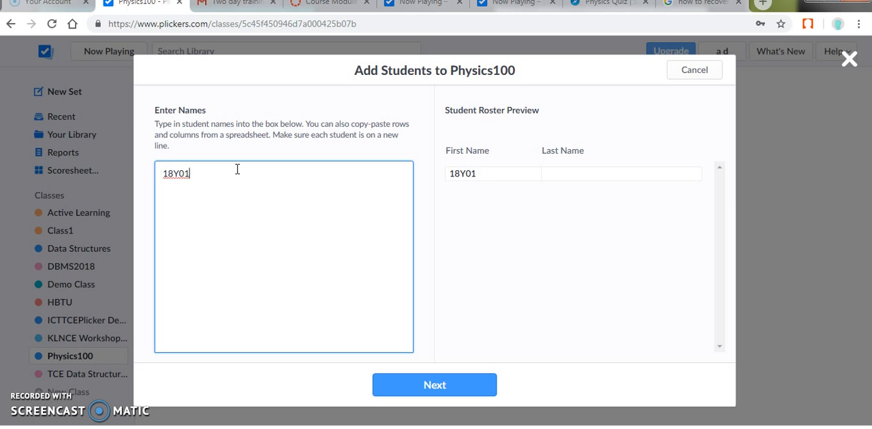
type("18Y0")
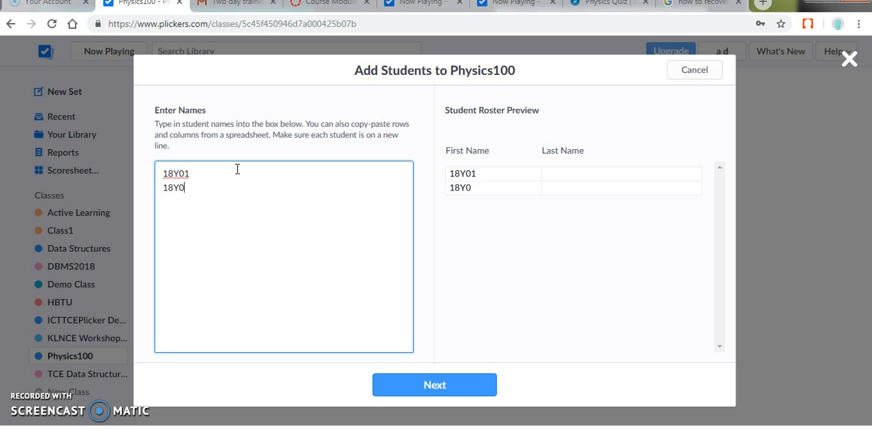
type("2")
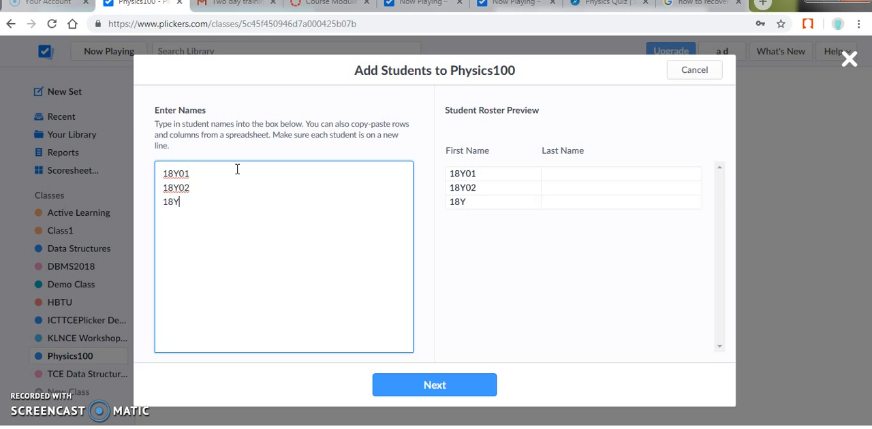
type("03")
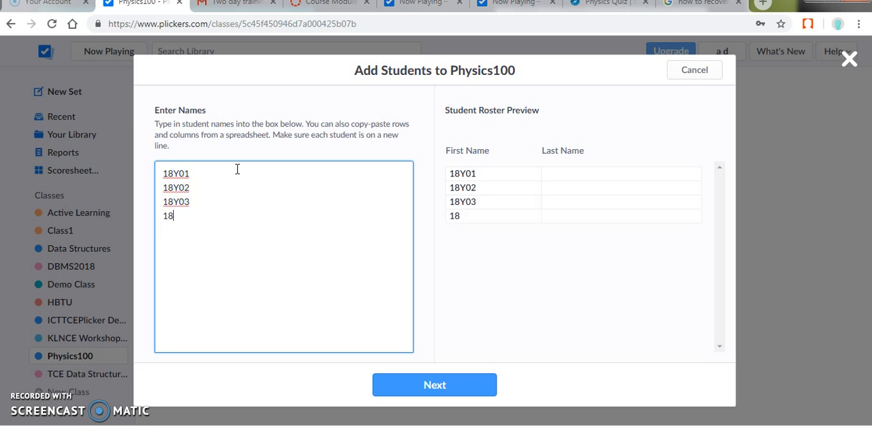
type("Y04")
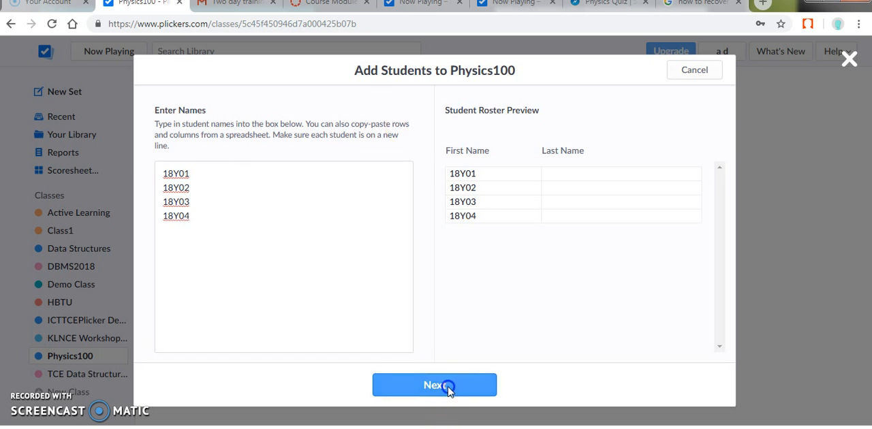
- Confirm card numbers 1–4 for the four students and finish adding them
left_click(433, 384)
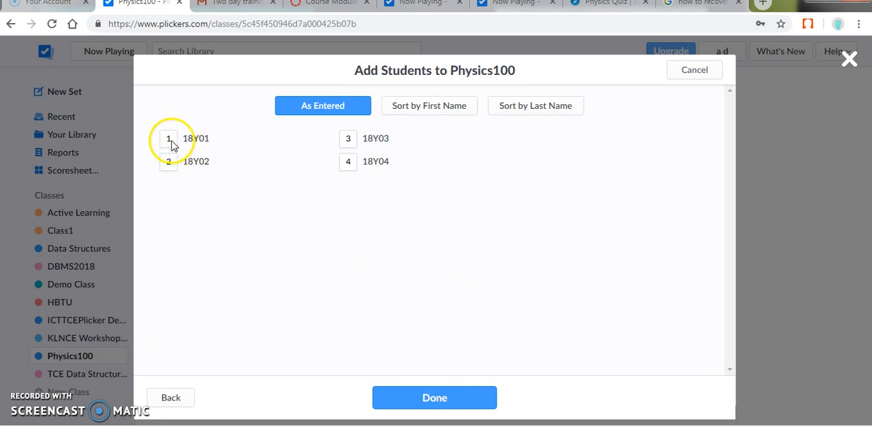
mouse_move(384, 153)
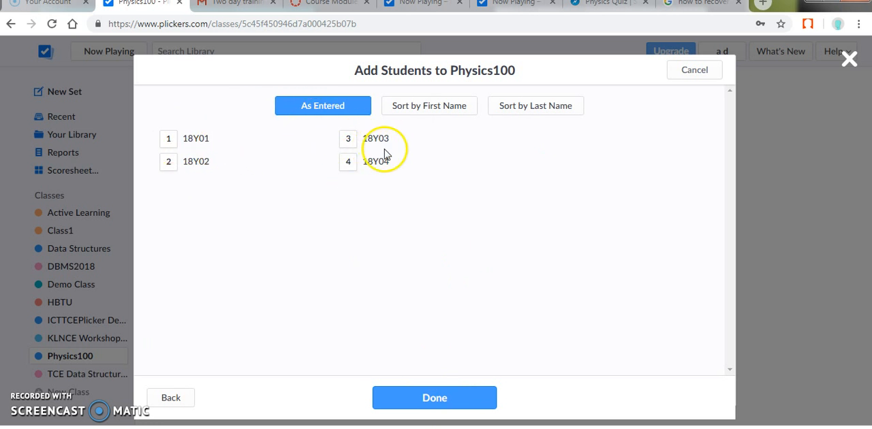
mouse_move(166, 147)
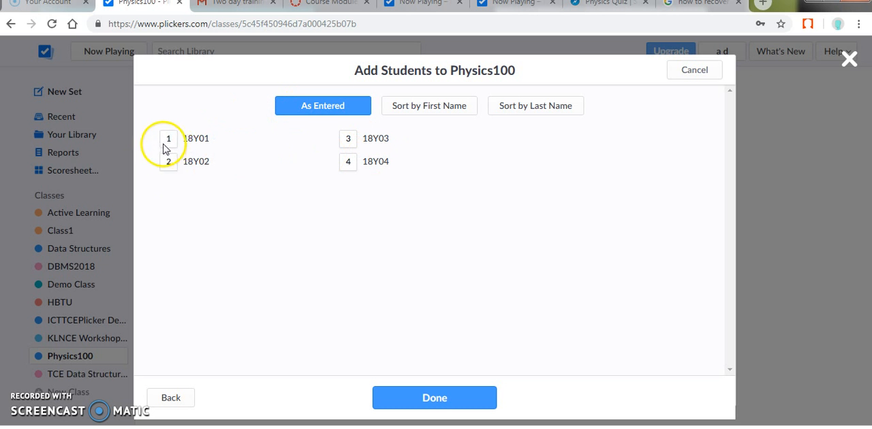
mouse_move(169, 169)
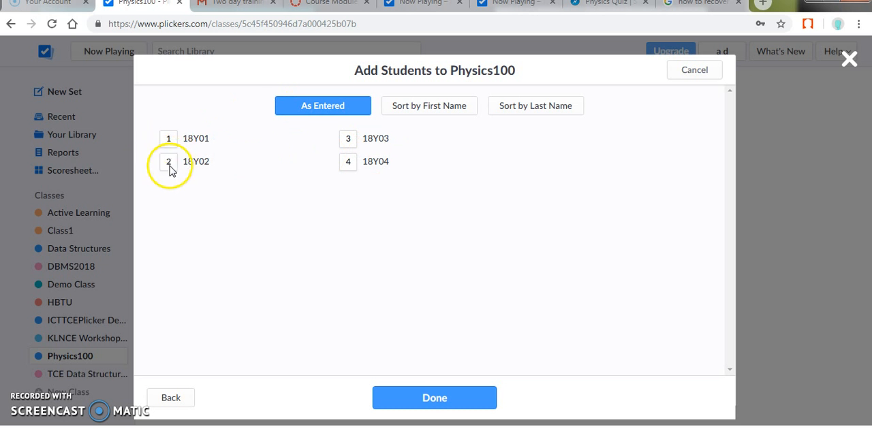
mouse_move(372, 142)
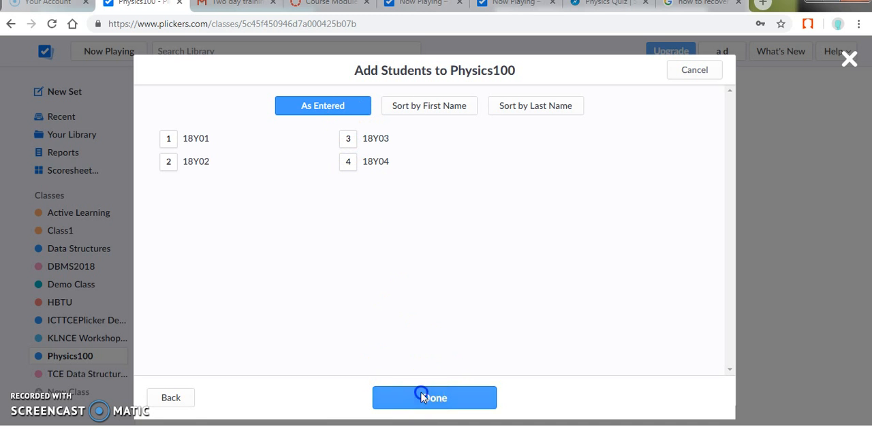
left_click(434, 398)
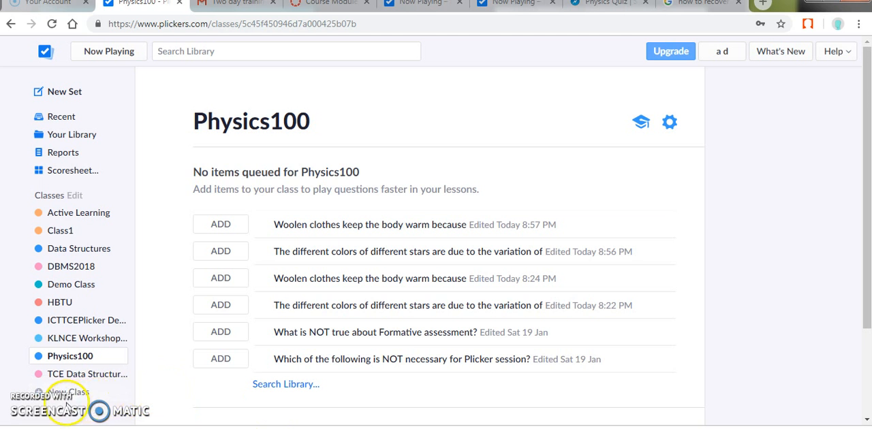
mouse_move(88, 354)
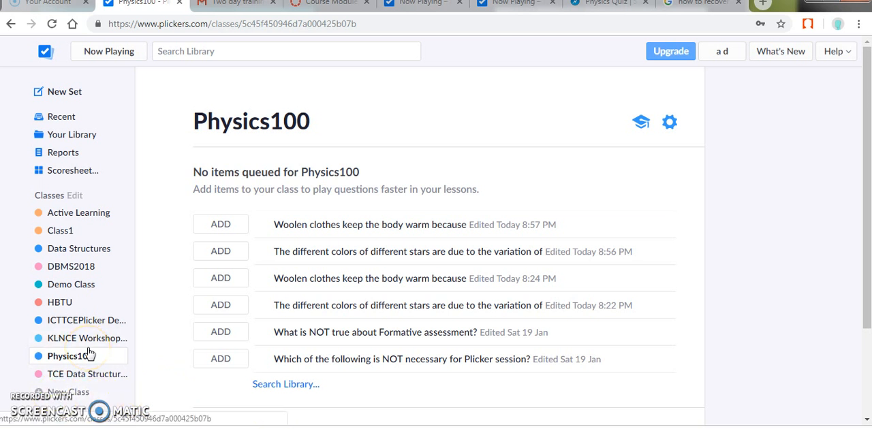
mouse_move(142, 215)
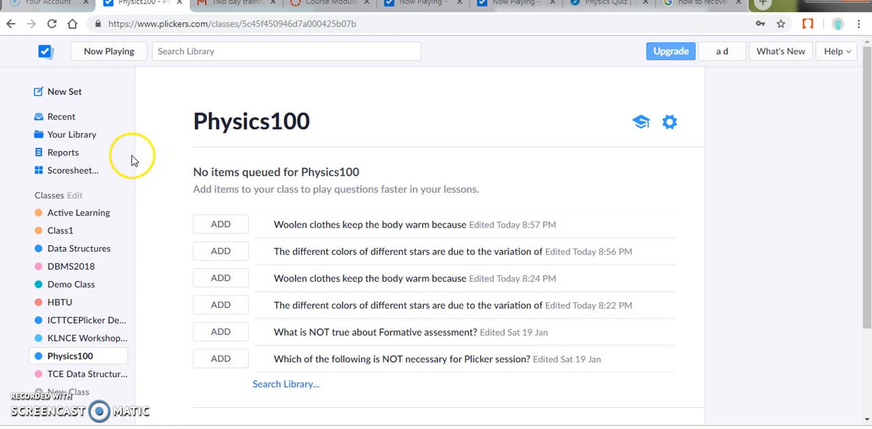
mouse_move(102, 134)
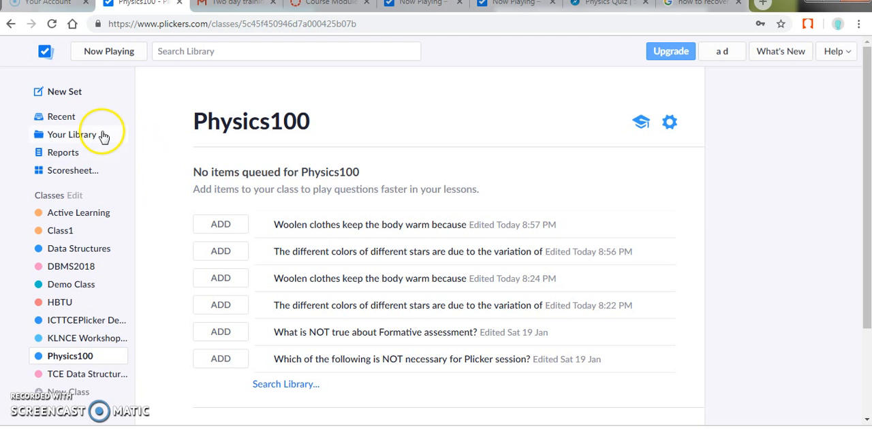
- Go to Your Library from the left sidebar
left_click(71, 134)
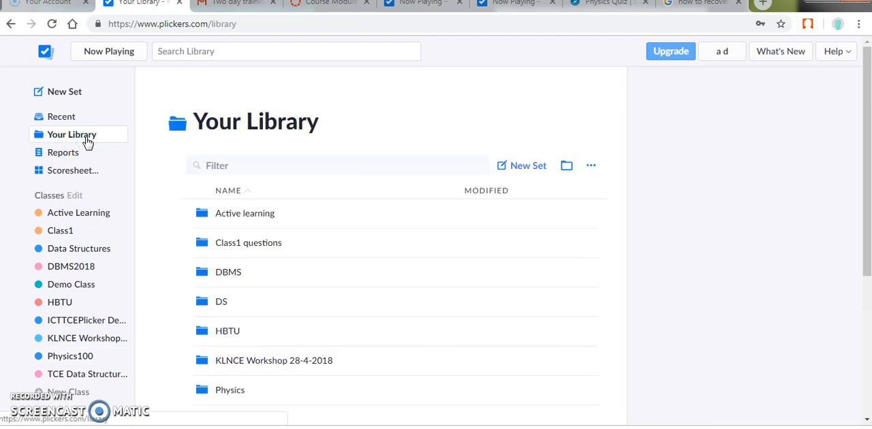
mouse_move(252, 242)
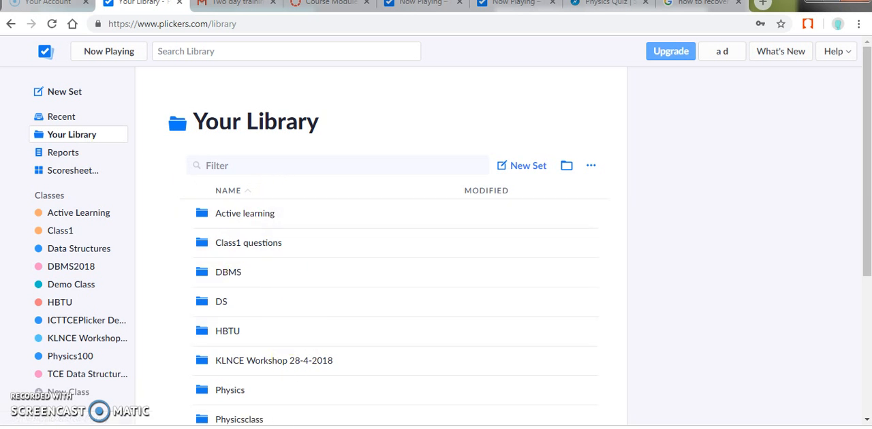
mouse_move(265, 360)
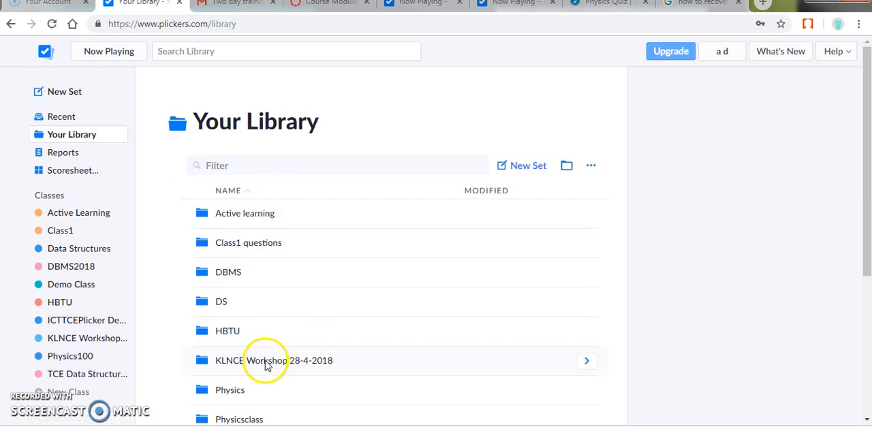
mouse_move(538, 193)
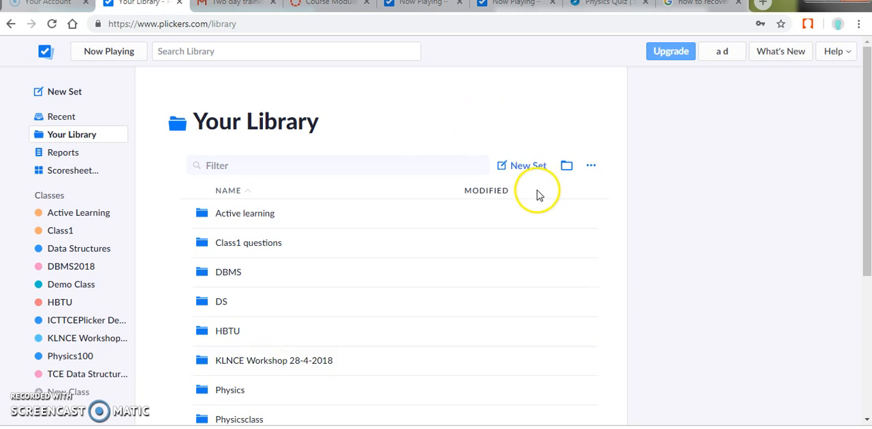
mouse_move(567, 166)
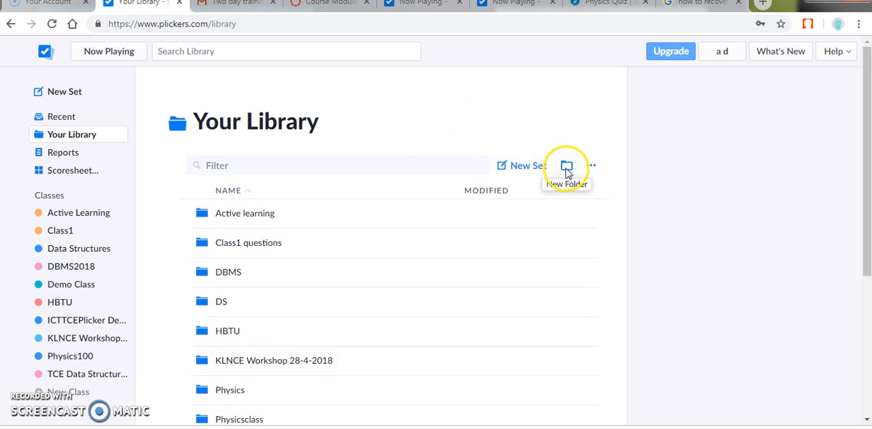
- Create a new library folder named Physics100
left_click(566, 166)
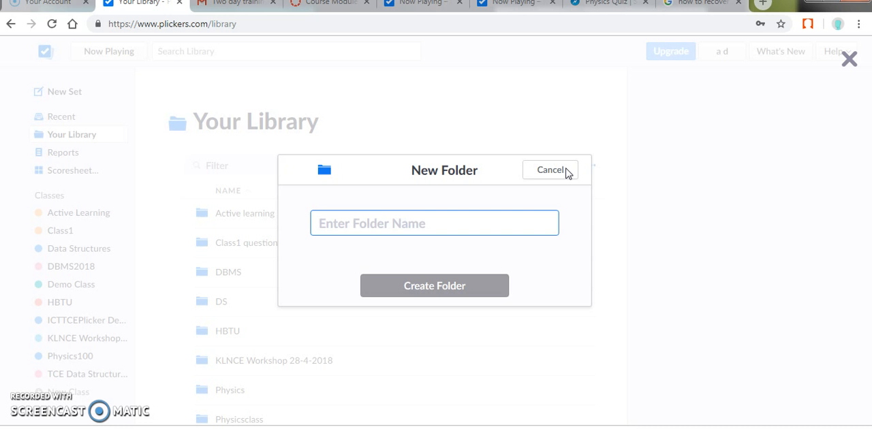
type("P")
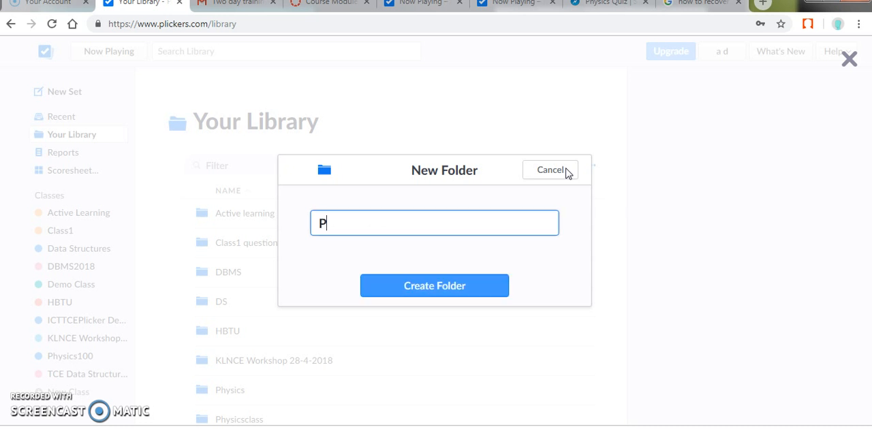
type("hysics100")
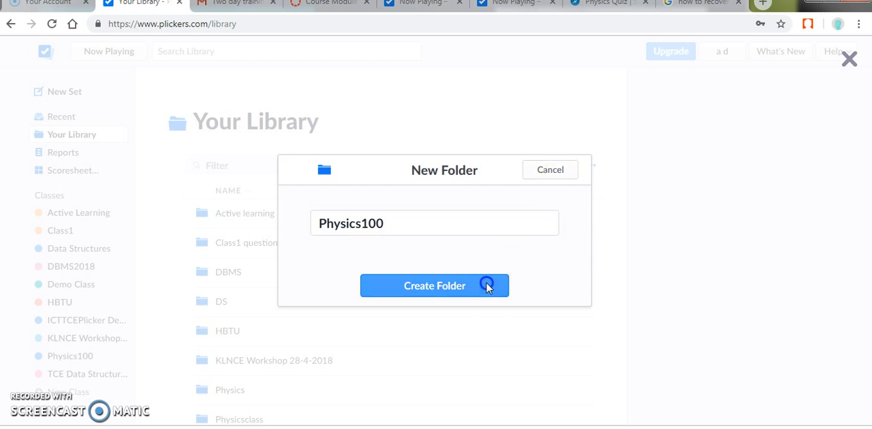
left_click(433, 286)
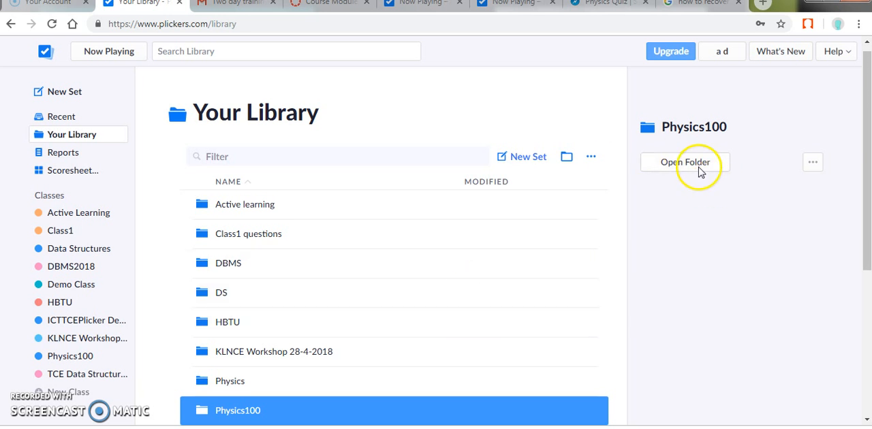
- Show the three-dot options of the empty Physics100 folder with New Question in Folder
left_click(684, 162)
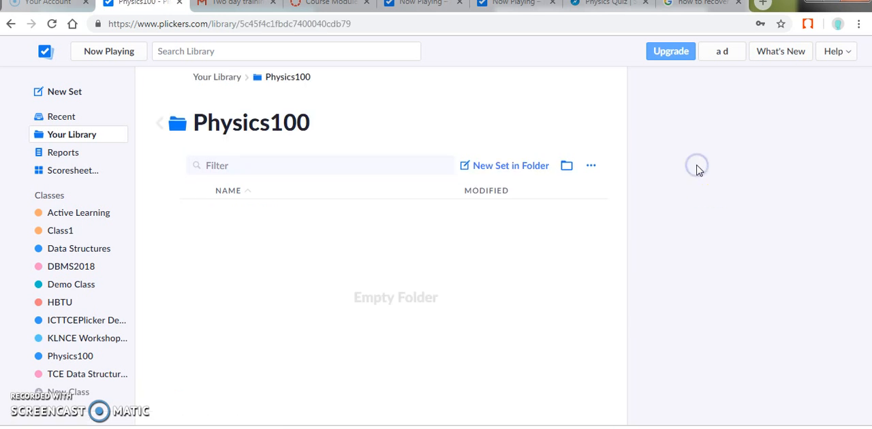
mouse_move(529, 161)
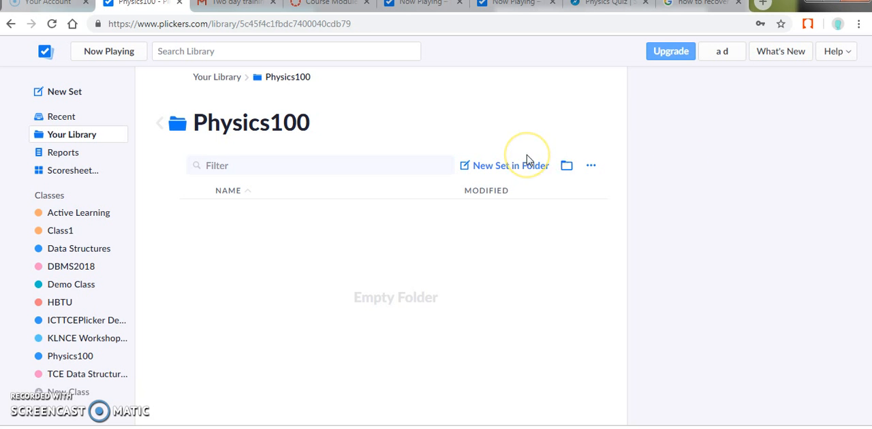
mouse_move(467, 236)
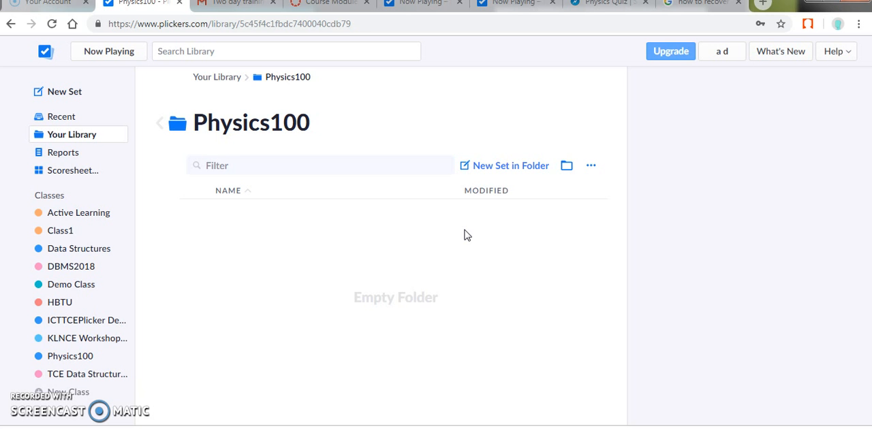
mouse_move(591, 166)
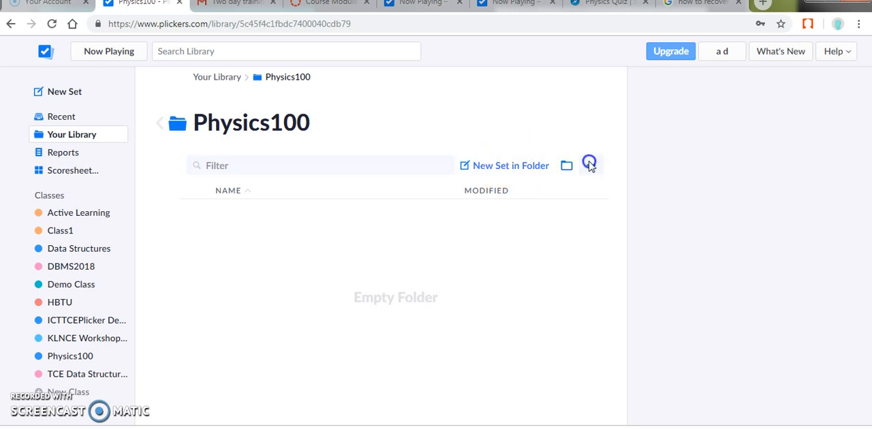
left_click(588, 165)
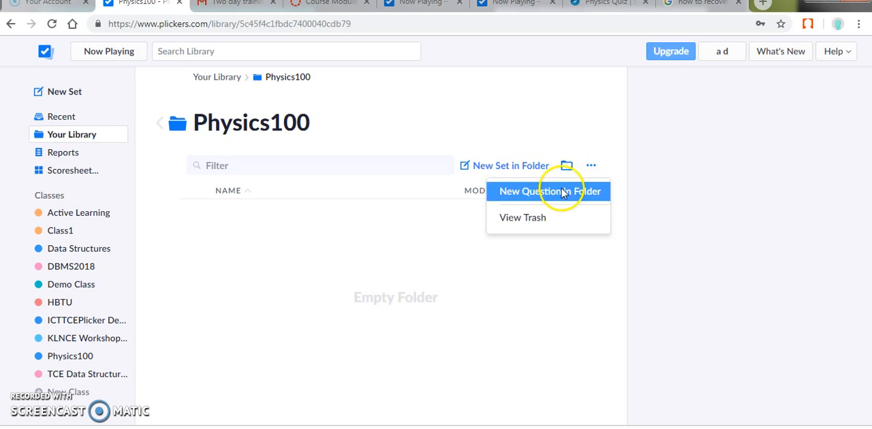
- Start a New Question in Folder and focus its question text box
left_click(548, 191)
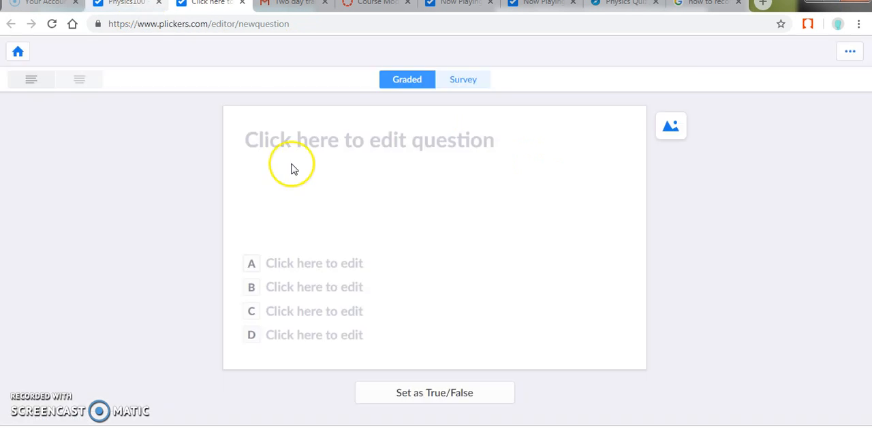
left_click(352, 151)
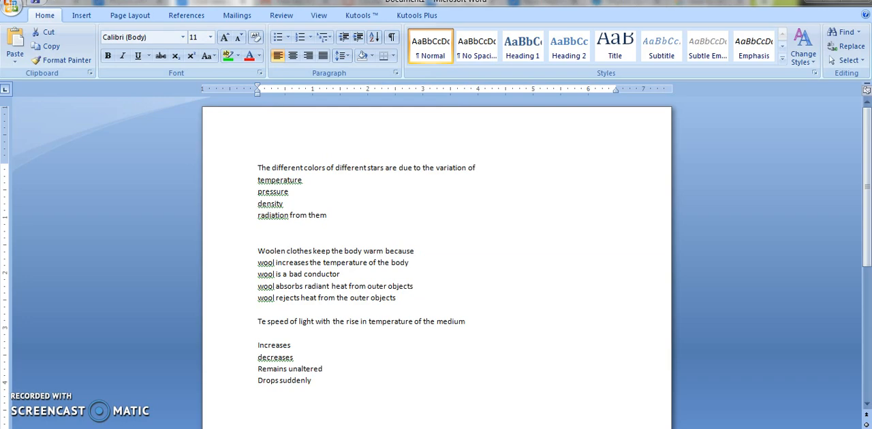
left_click(259, 168)
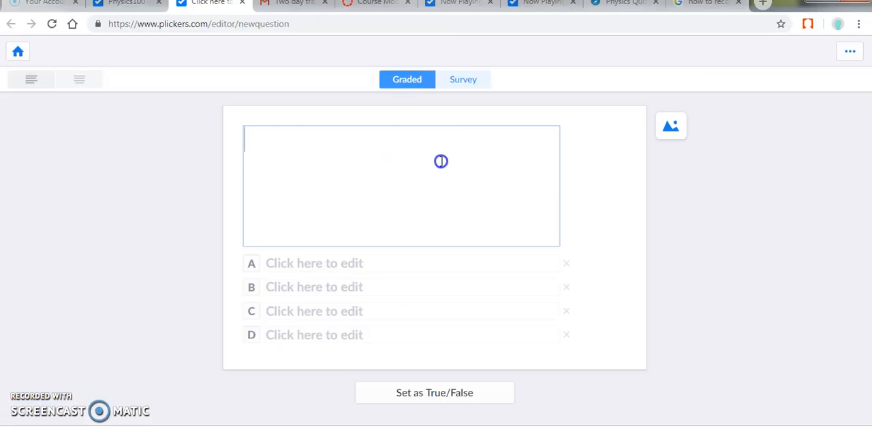
- Write 'The different colors of different stars are due to the variation of' with choices temperature, pressure etc., then shuffle choices
type("The different colors of different stars are due to the variation of")
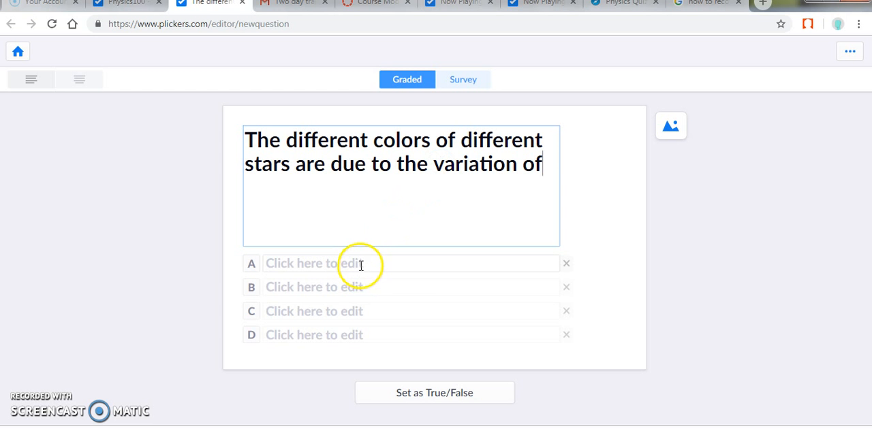
left_click(361, 264)
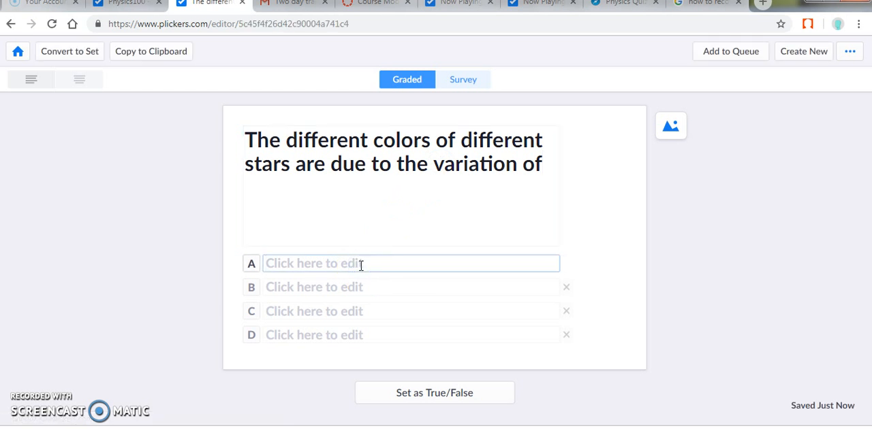
type("temperature")
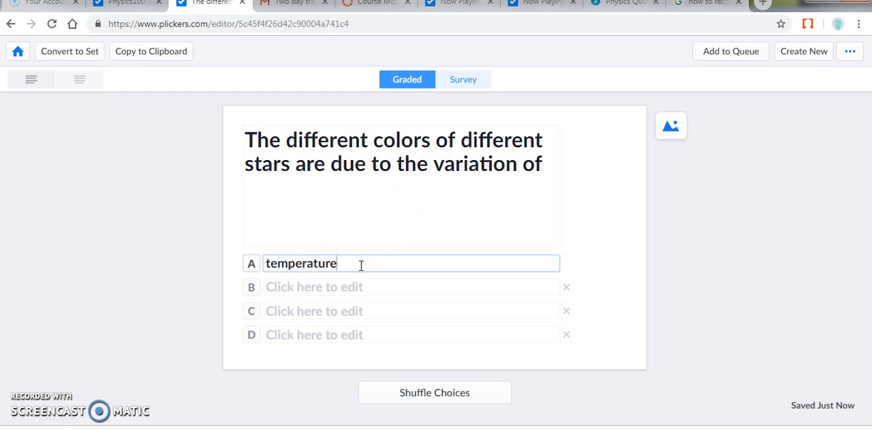
left_click(411, 286)
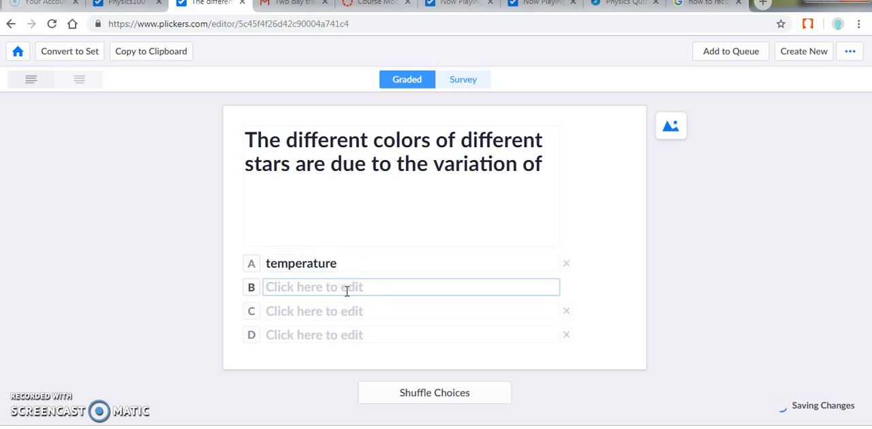
type("pressure")
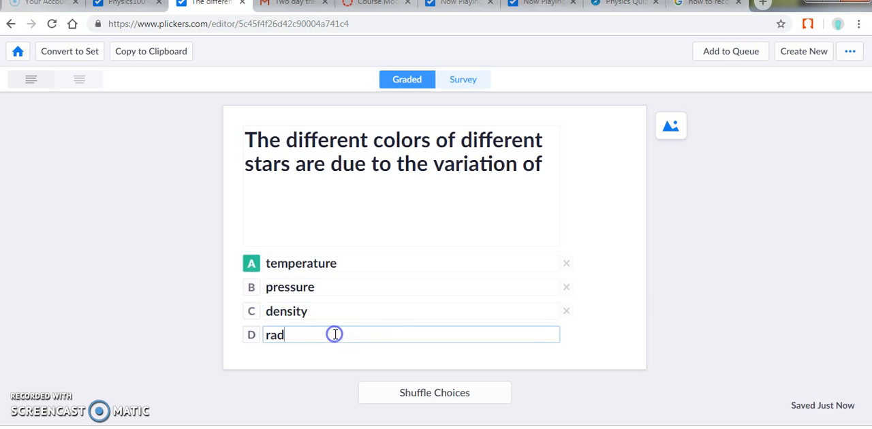
type("i")
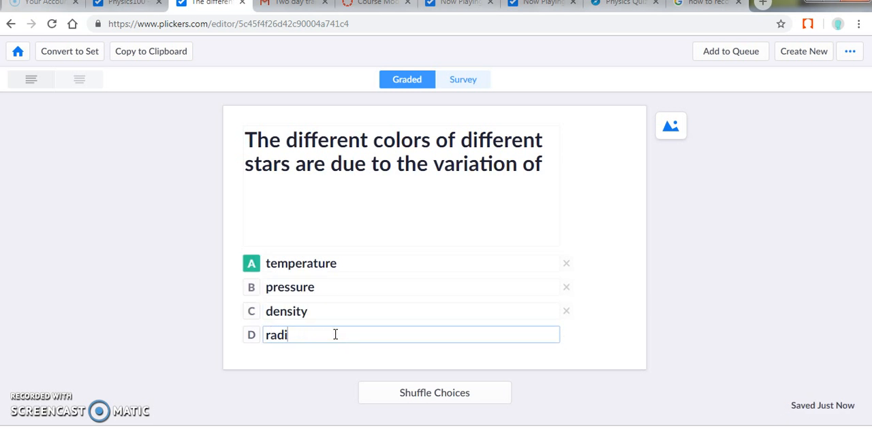
type("ation from")
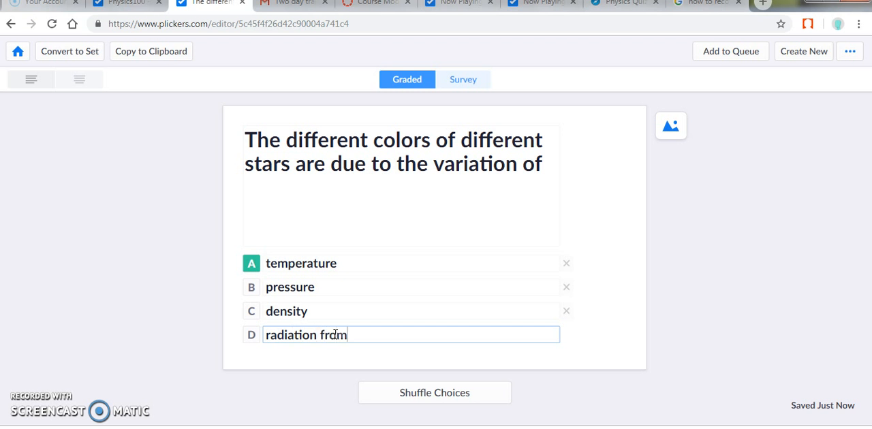
type("them")
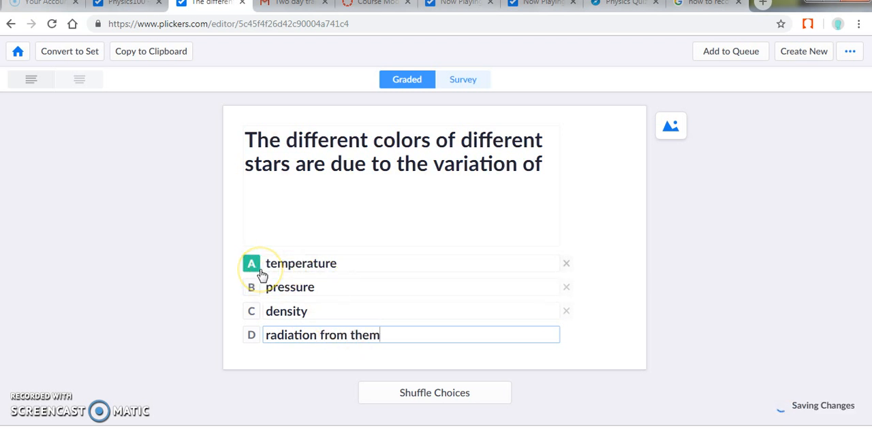
mouse_move(462, 333)
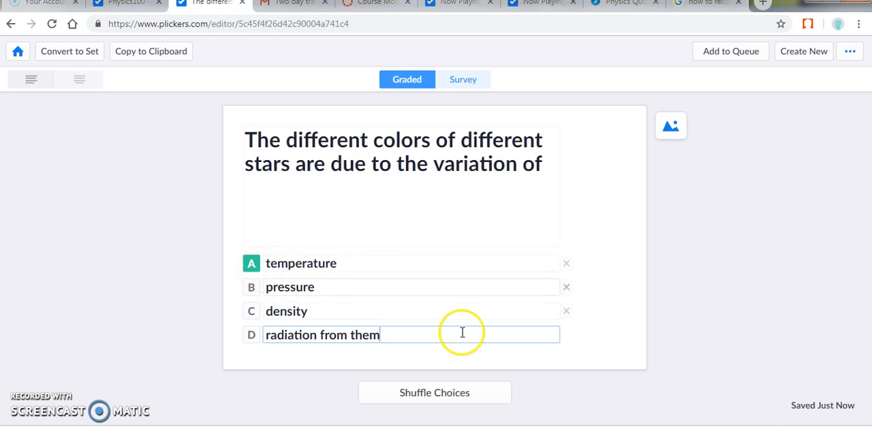
left_click(433, 392)
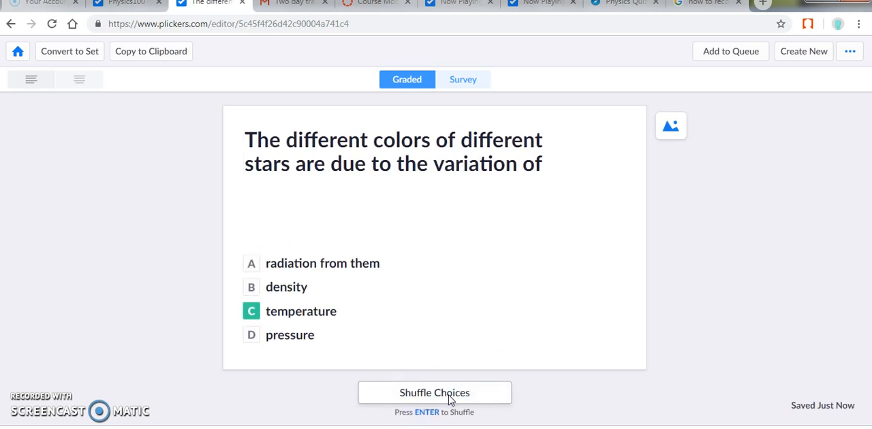
mouse_move(721, 257)
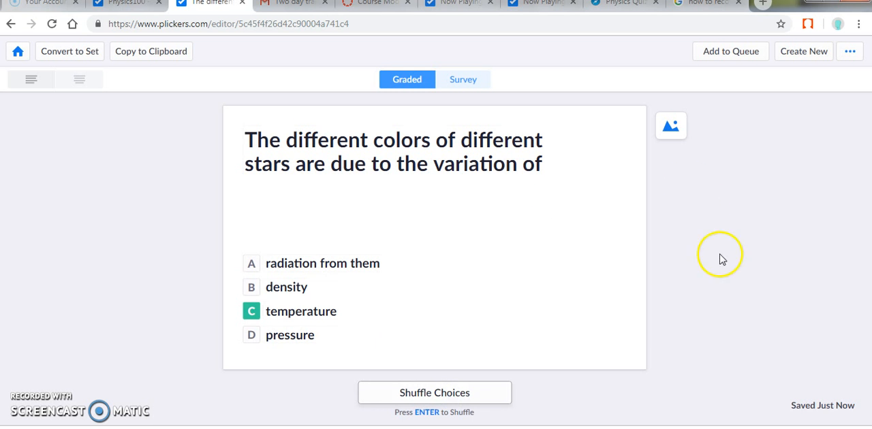
mouse_move(671, 126)
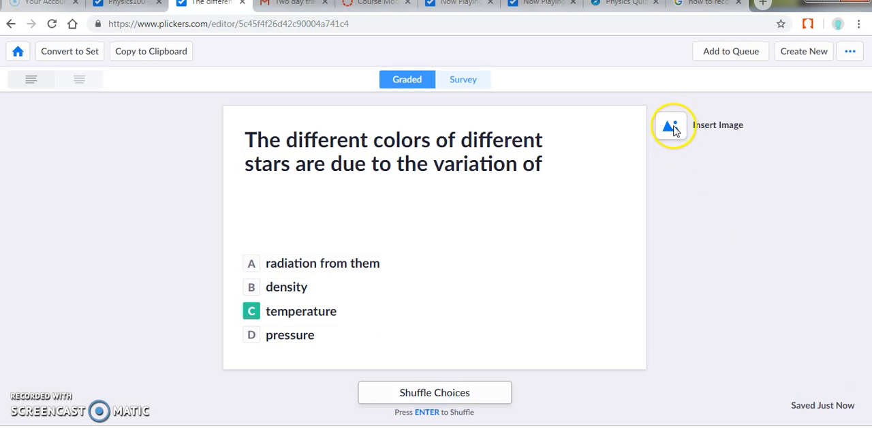
- Insert the Plickers classroom image beside the star-colour question
left_click(671, 126)
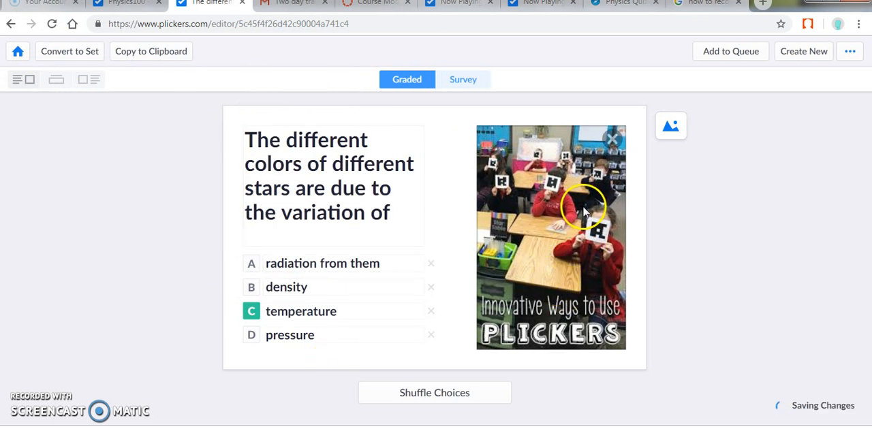
mouse_move(579, 222)
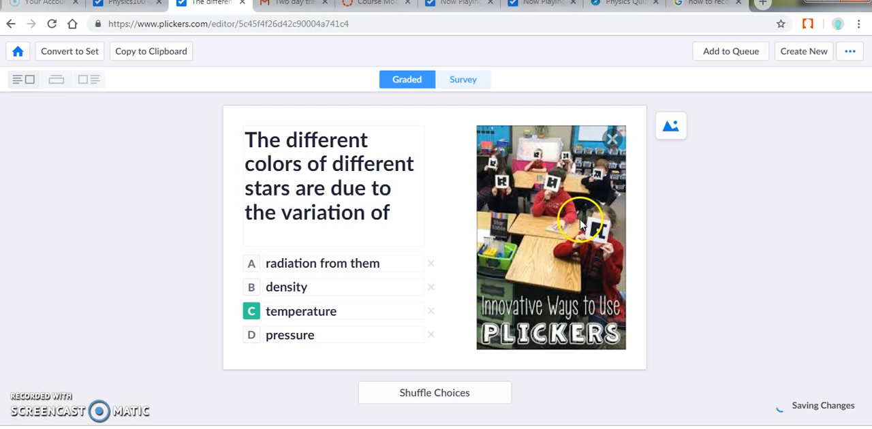
mouse_move(565, 204)
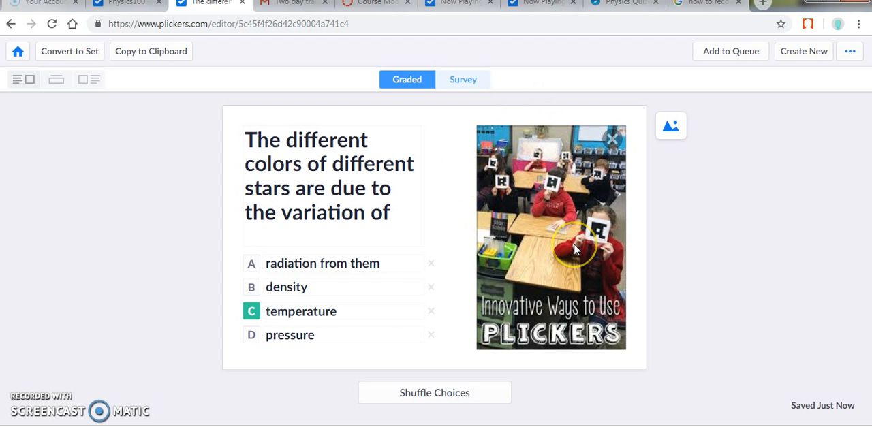
mouse_move(575, 249)
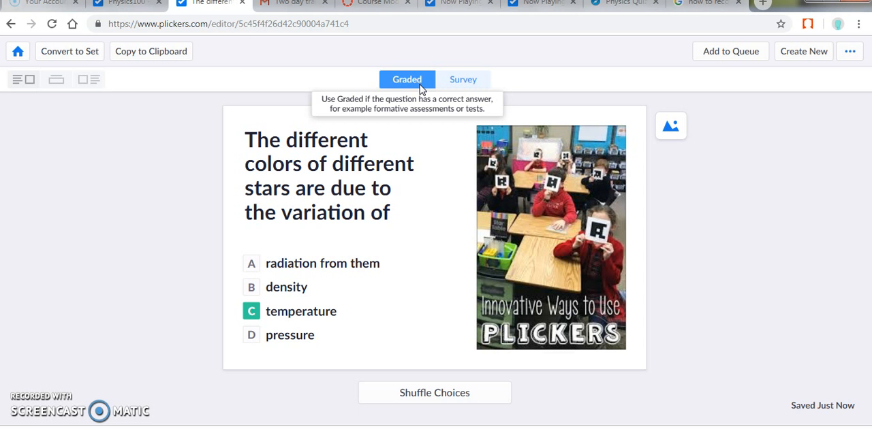
mouse_move(464, 79)
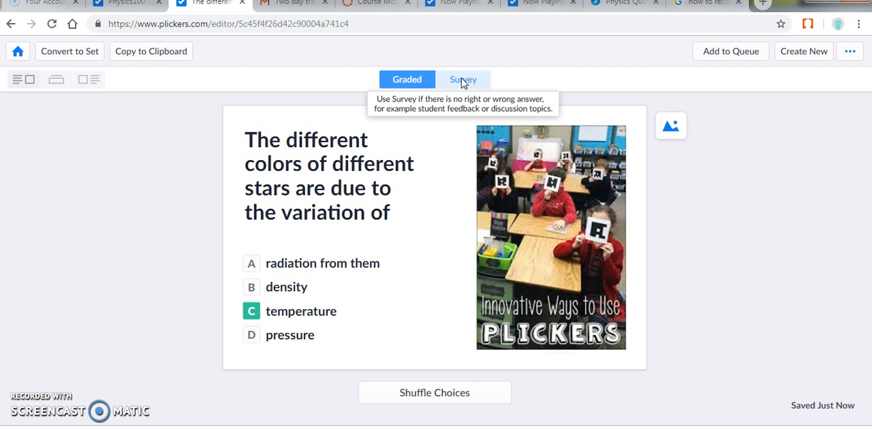
- Mark choice A, radiation from them, as the correct answer to the star-colour question
left_click(406, 79)
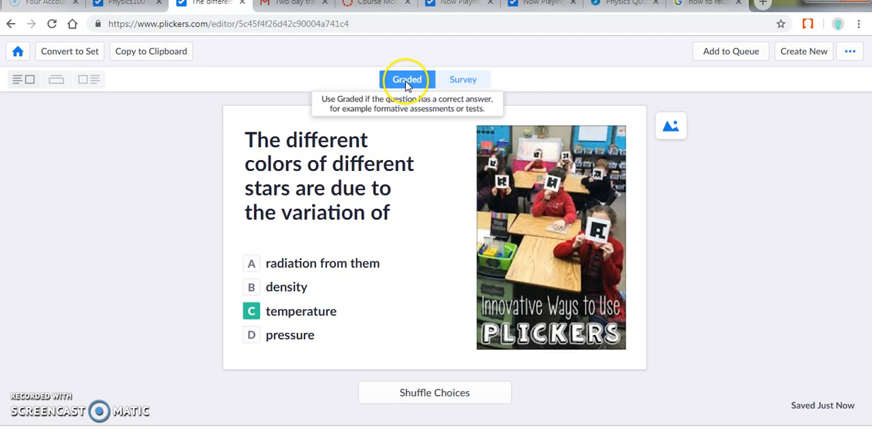
left_click(251, 263)
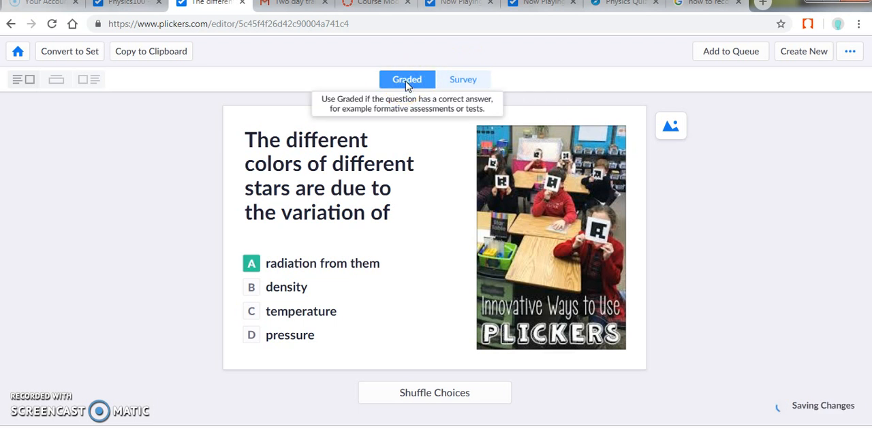
mouse_move(676, 178)
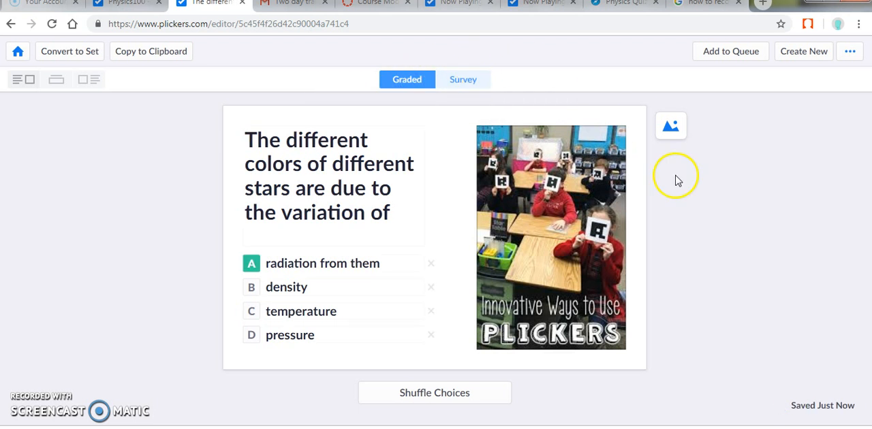
mouse_move(801, 374)
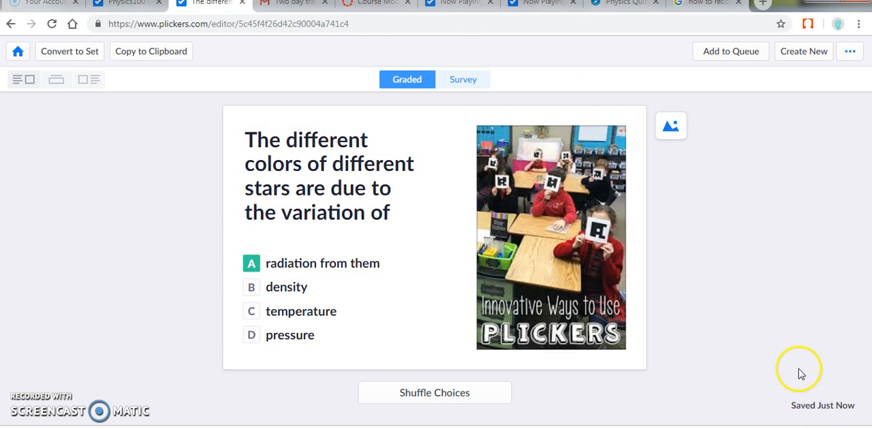
mouse_move(763, 88)
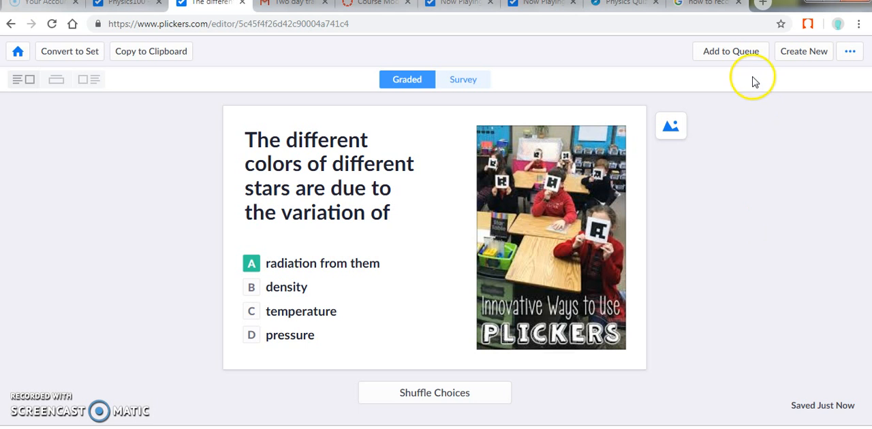
- Add the star-colours question to the Physics100 class queue
left_click(730, 51)
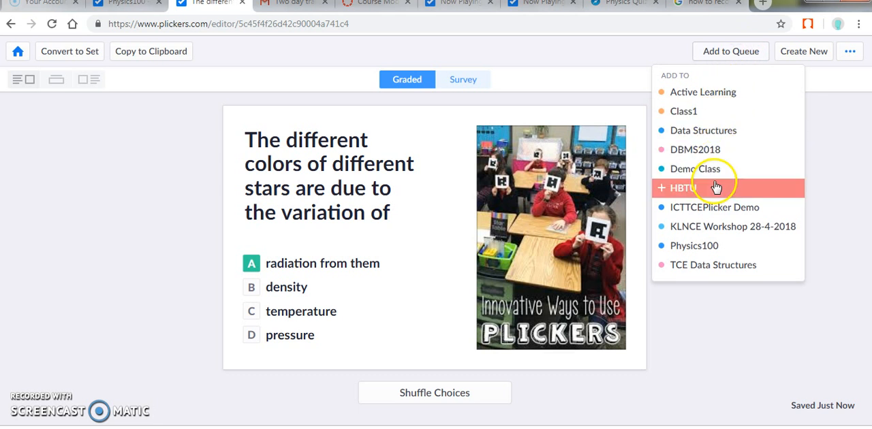
mouse_move(694, 245)
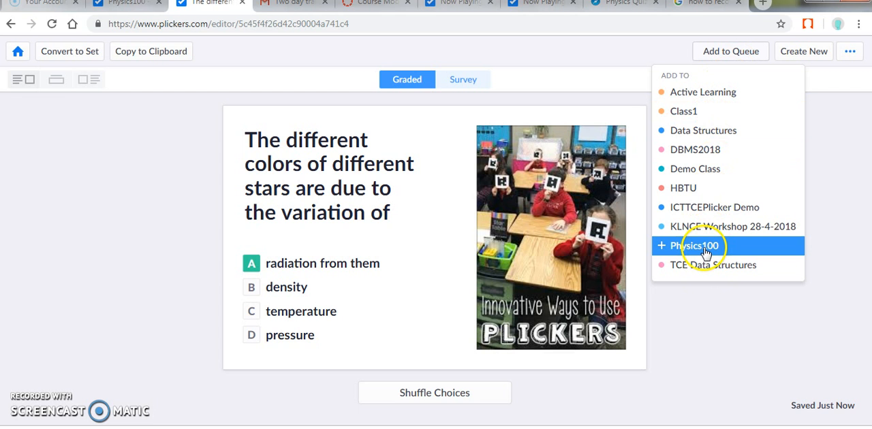
left_click(695, 245)
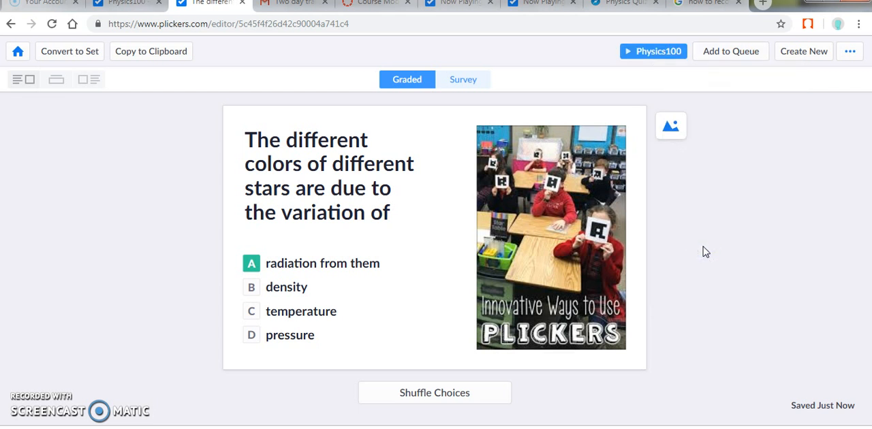
mouse_move(703, 247)
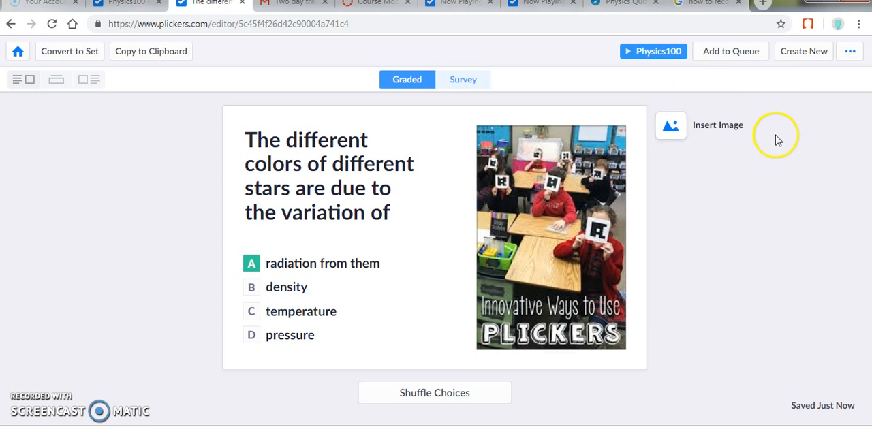
left_click(804, 52)
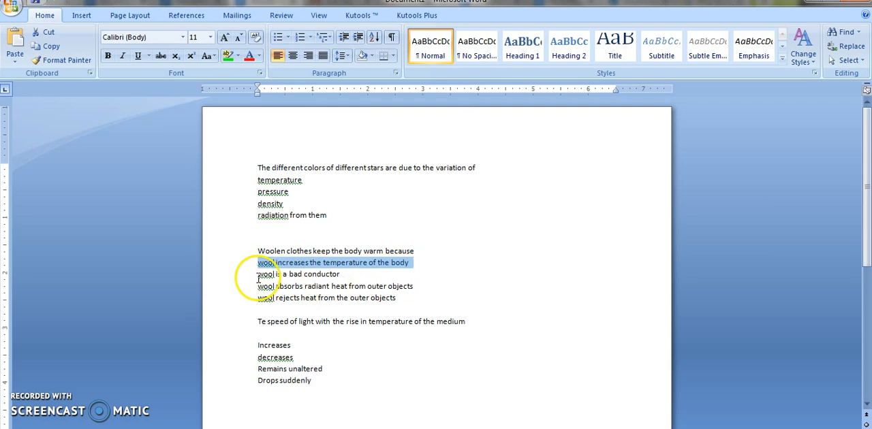
- Select the woolen clothes answer lines in the Word question document
left_click(357, 275)
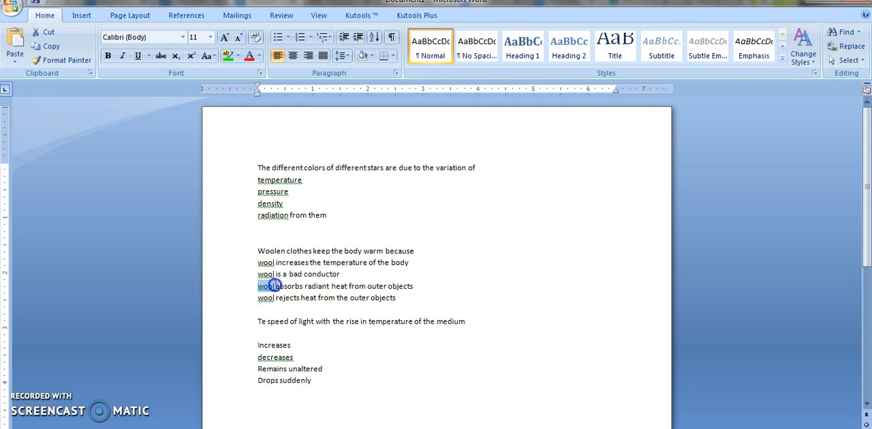
left_click_drag(275, 285, 412, 286)
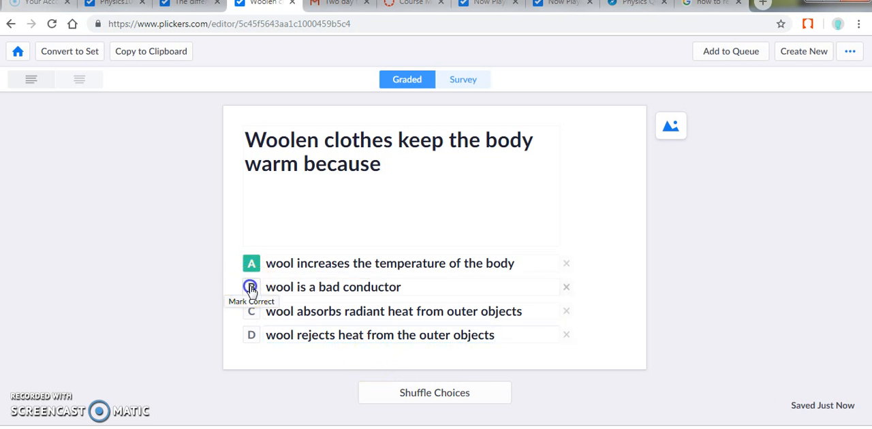
- Mark choice B, wool is a bad conductor, as the correct answer
left_click(250, 286)
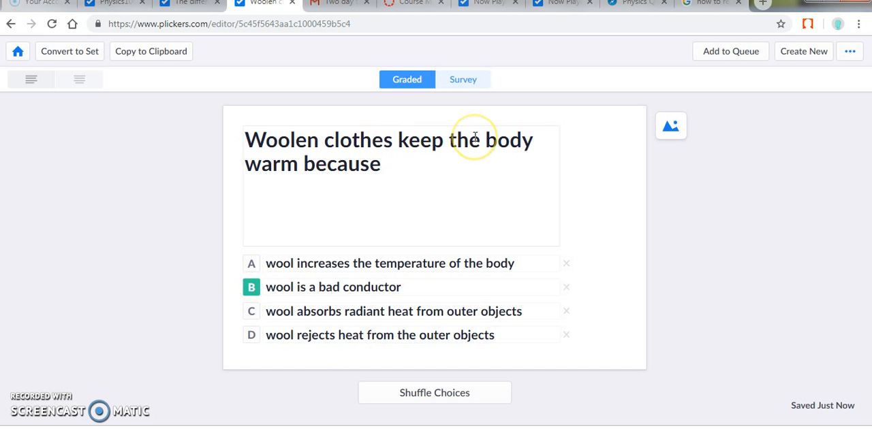
mouse_move(474, 136)
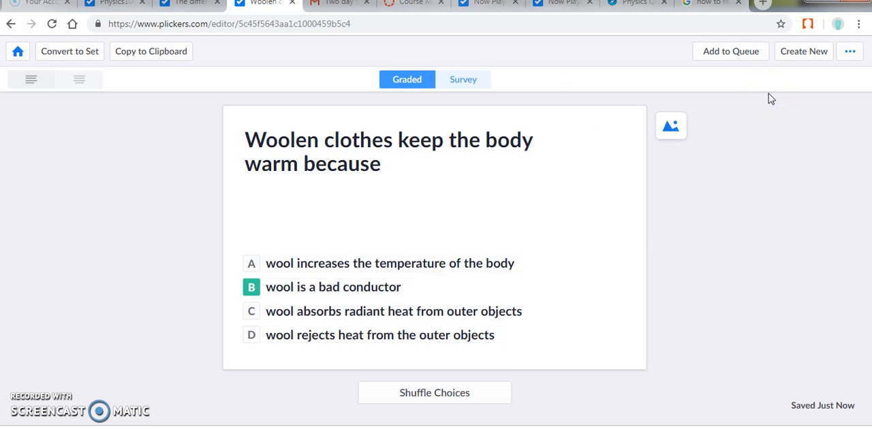
mouse_move(751, 93)
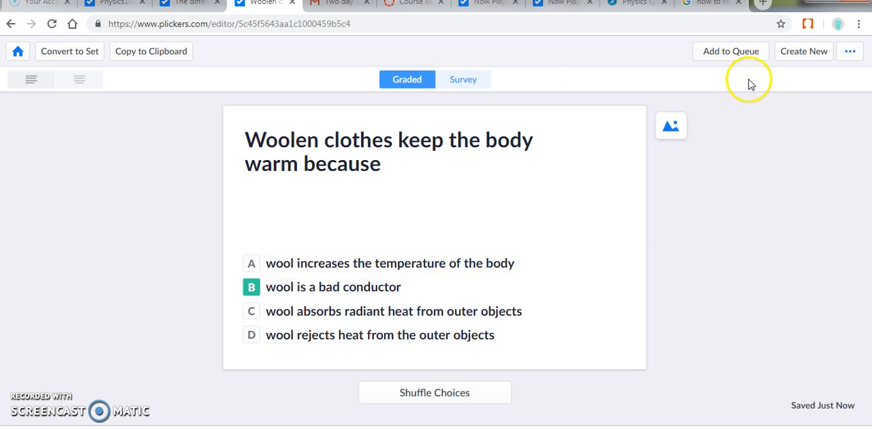
mouse_move(733, 57)
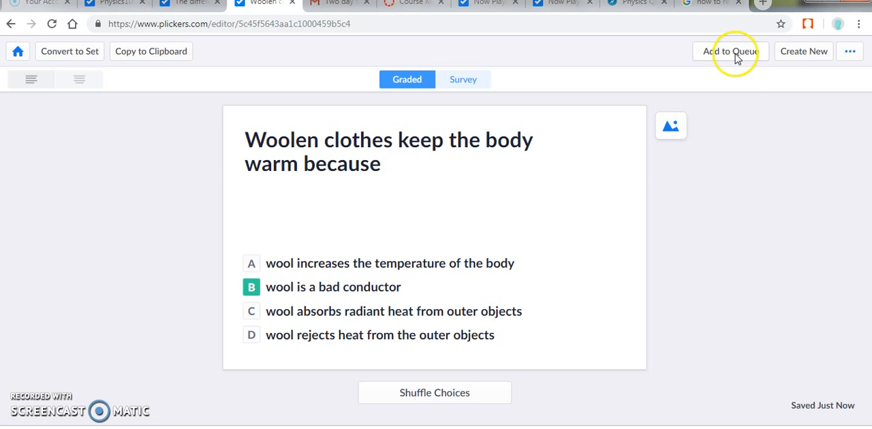
- Add the woolen clothes question to the Physics100 class queue
left_click(730, 52)
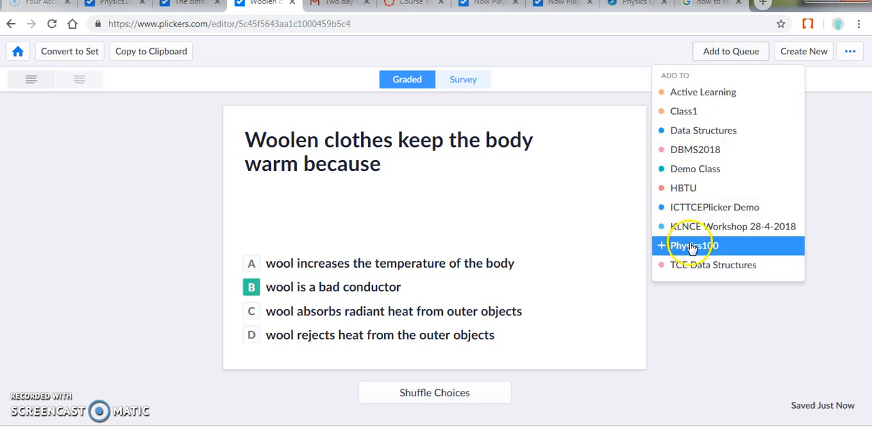
left_click(693, 245)
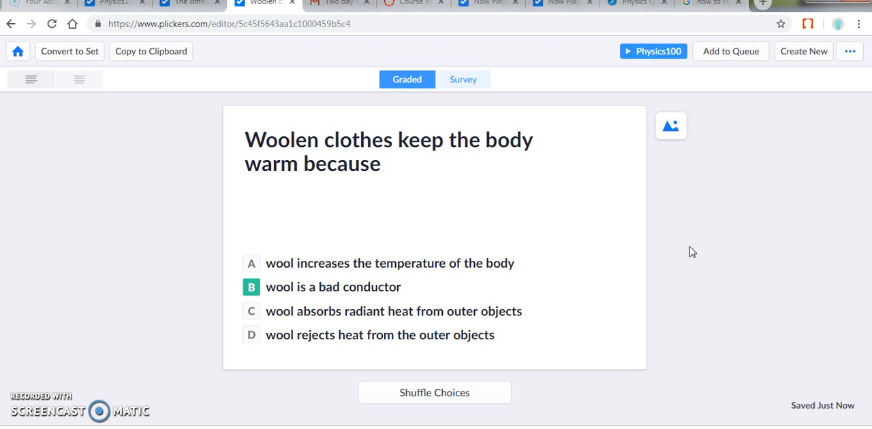
mouse_move(316, 49)
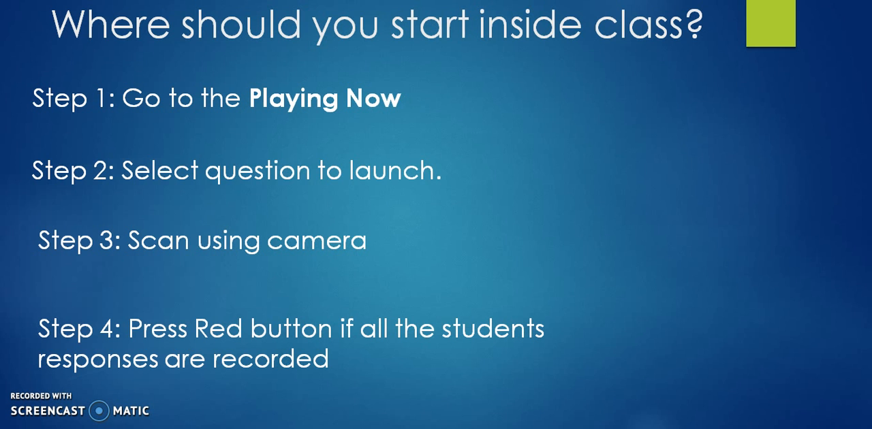
mouse_move(62, 76)
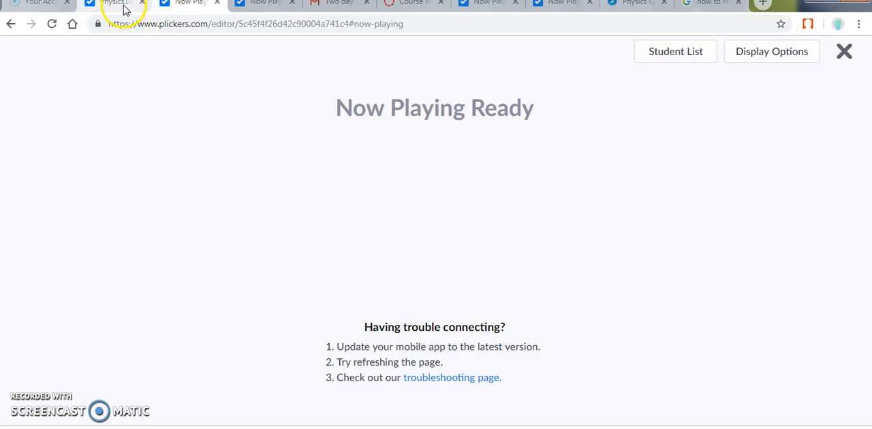
- Switch to the Now Playing page to present the star-colour question live
left_click(116, 3)
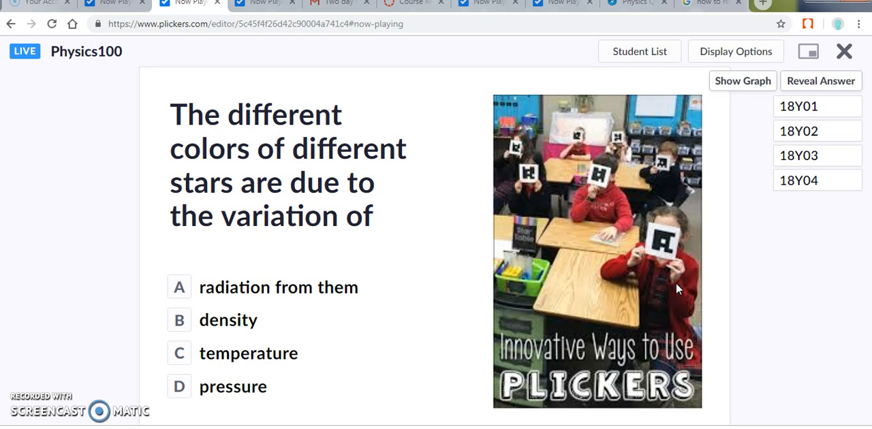
mouse_move(815, 132)
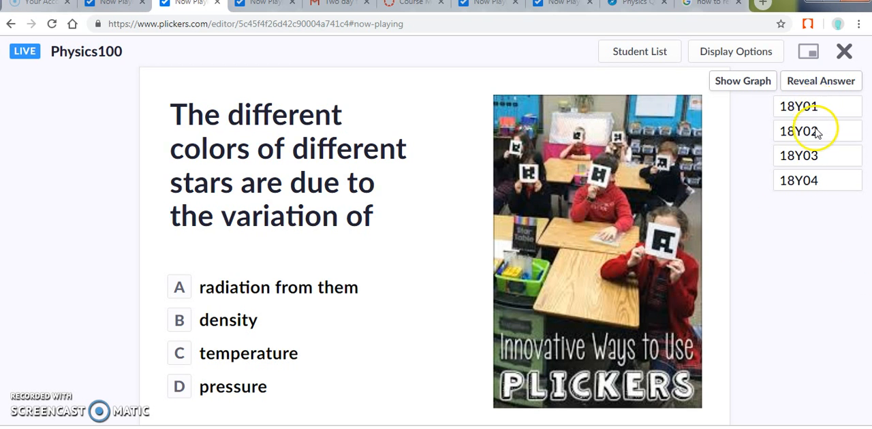
mouse_move(820, 147)
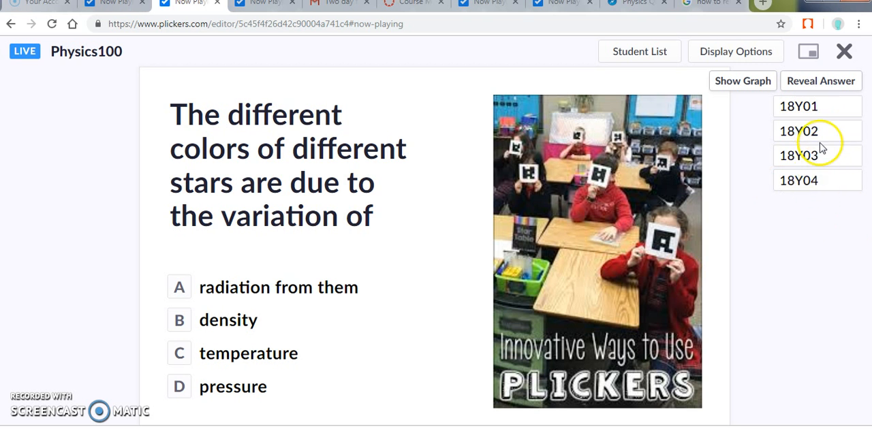
mouse_move(821, 191)
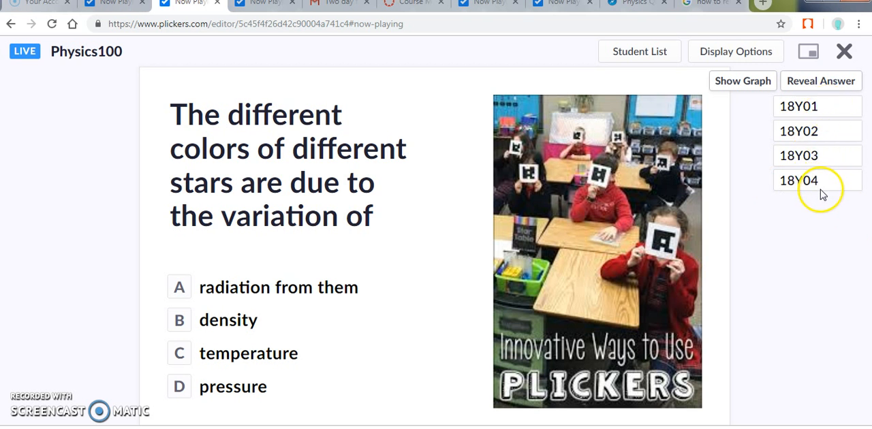
mouse_move(823, 197)
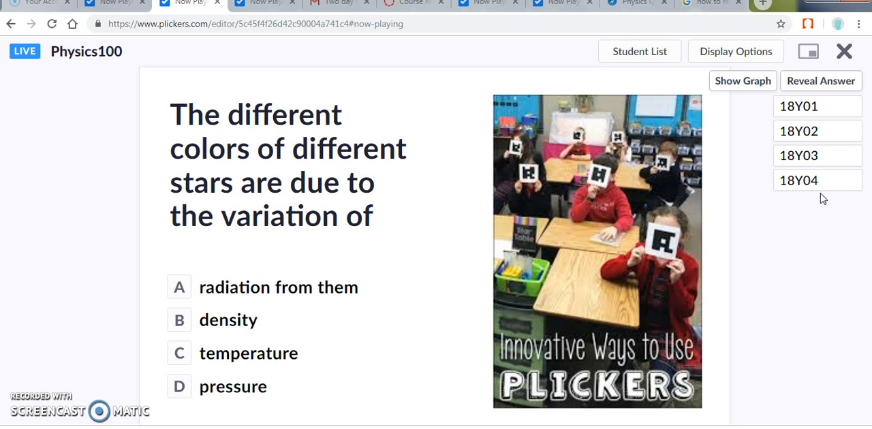
mouse_move(678, 252)
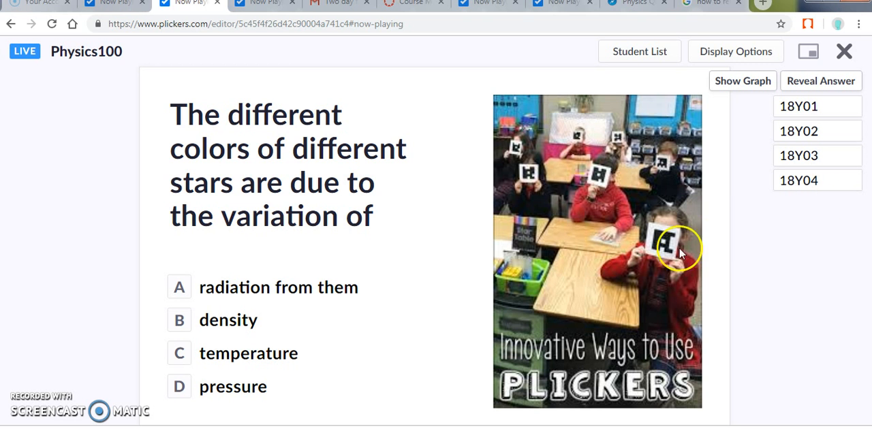
mouse_move(588, 191)
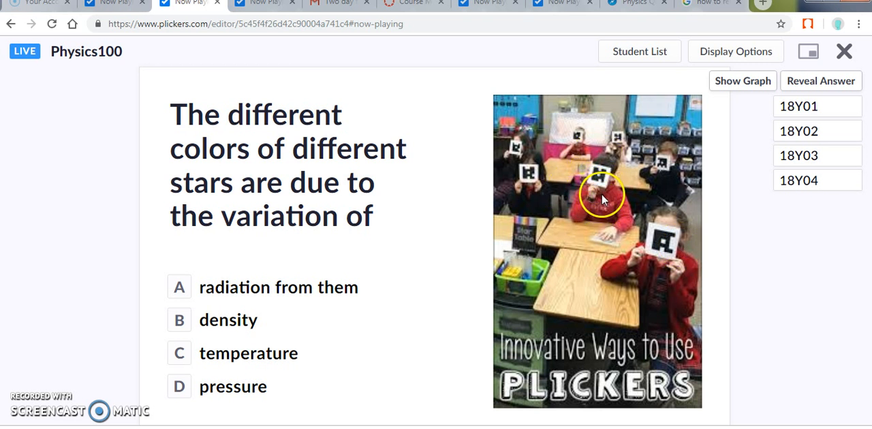
mouse_move(599, 184)
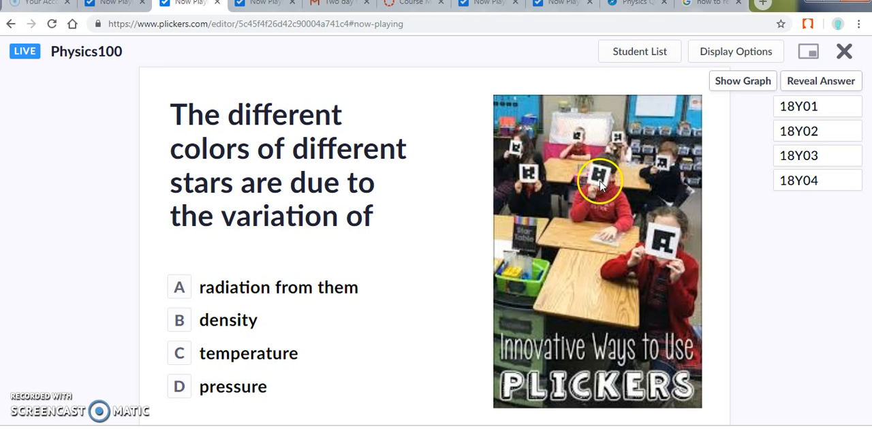
mouse_move(605, 175)
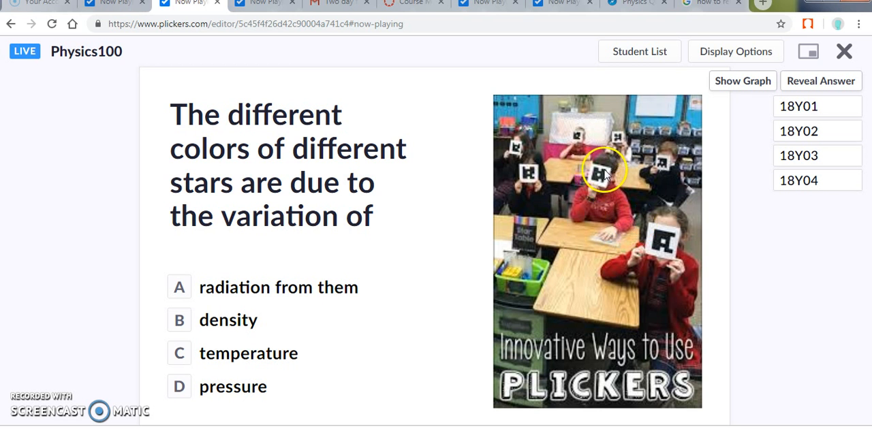
mouse_move(602, 169)
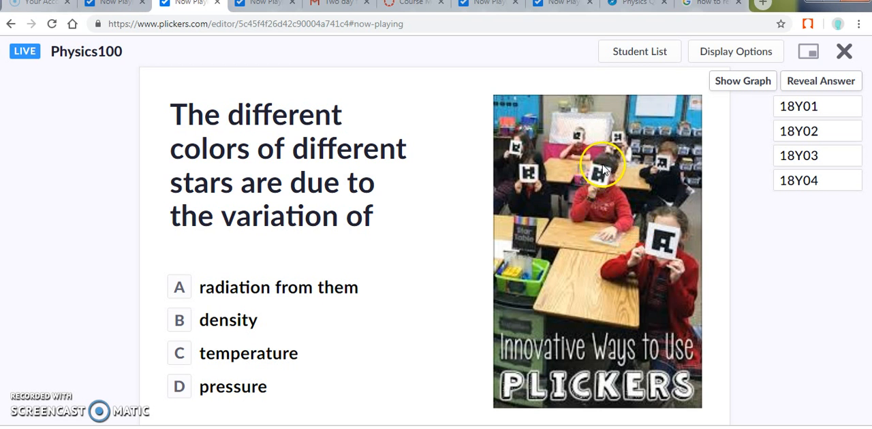
mouse_move(599, 276)
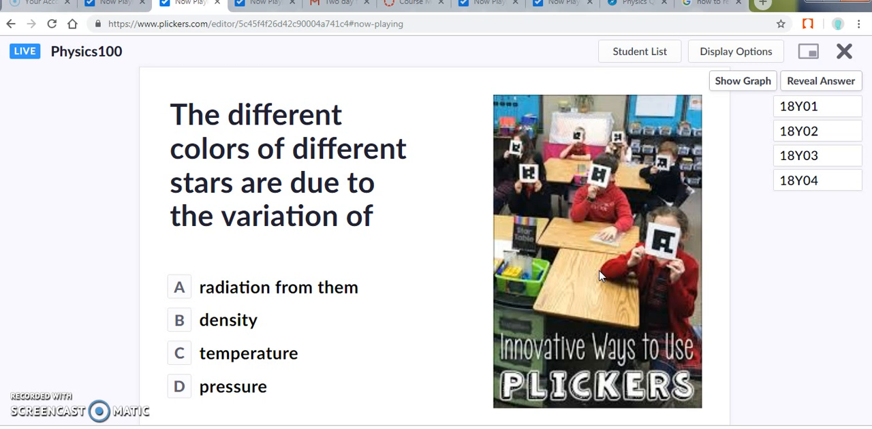
mouse_move(477, 82)
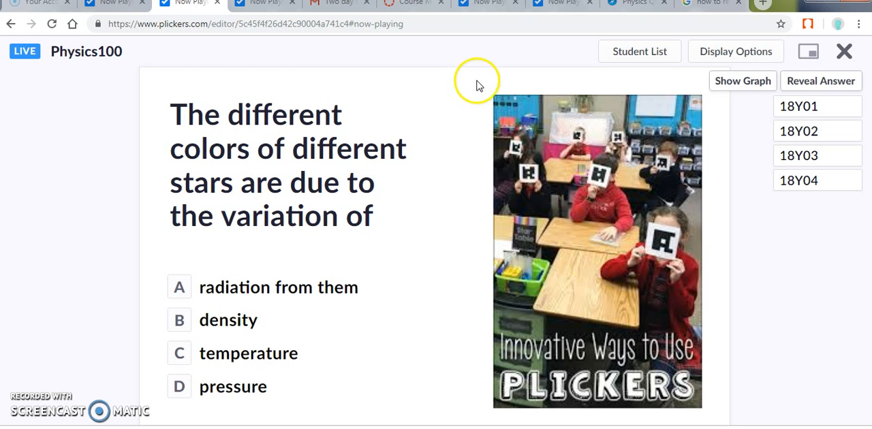
mouse_move(477, 82)
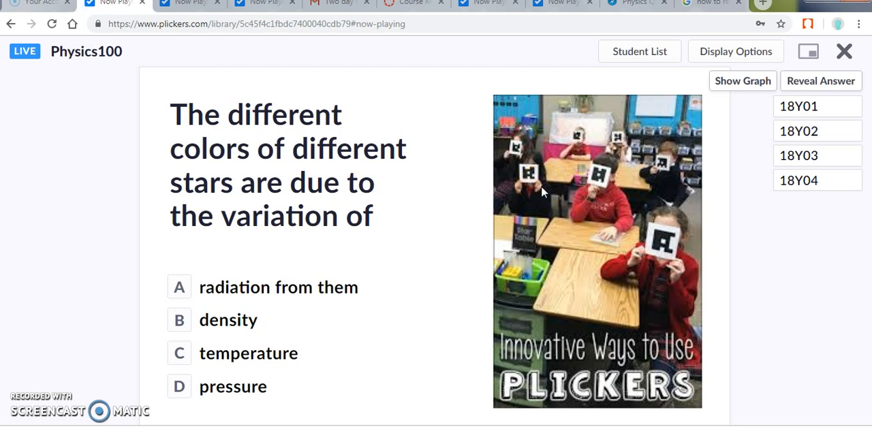
mouse_move(820, 81)
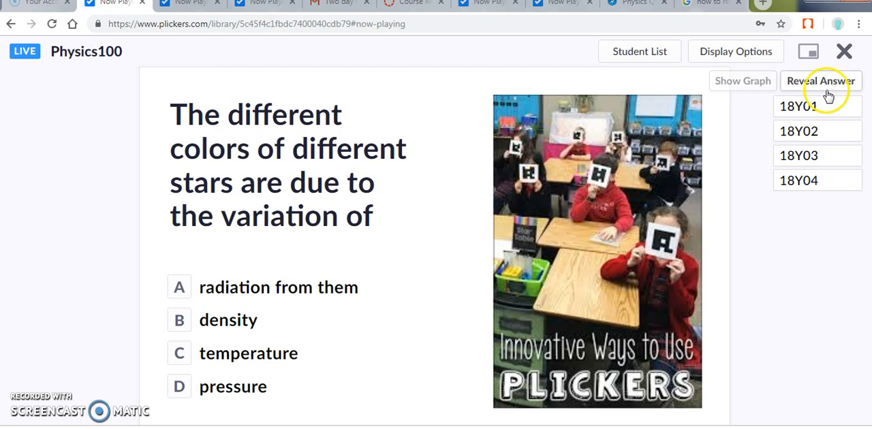
mouse_move(525, 240)
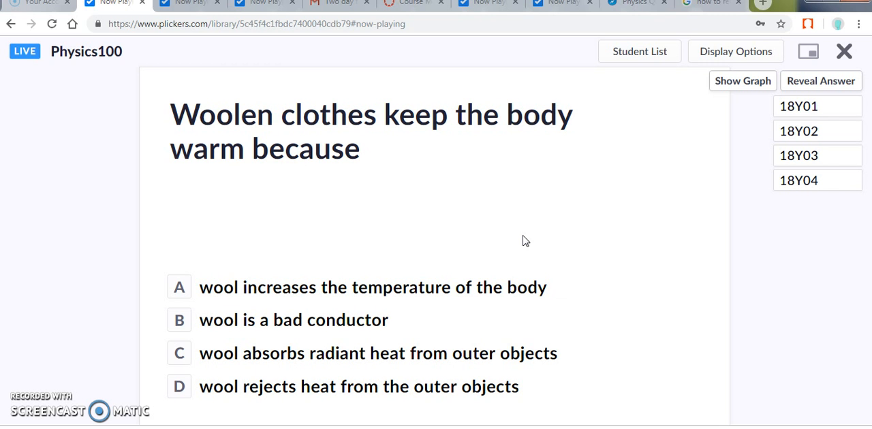
mouse_move(844, 52)
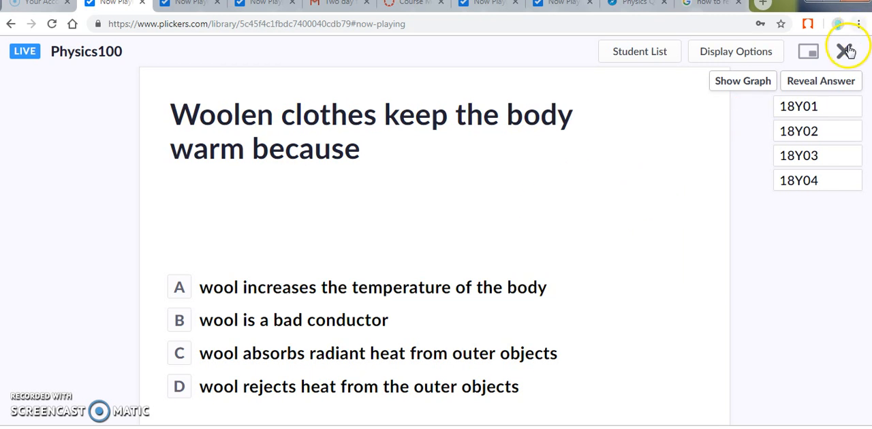
- Close Now Playing and go to the Reports page listing DBMS2018 session reports
left_click(847, 50)
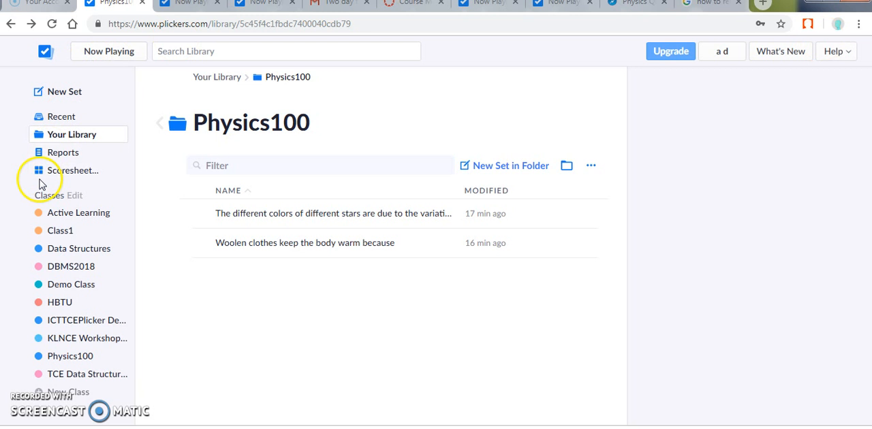
mouse_move(73, 170)
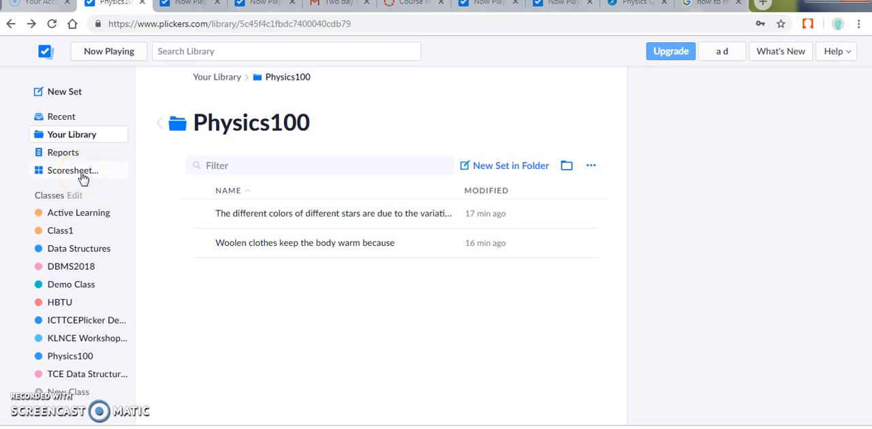
mouse_move(65, 153)
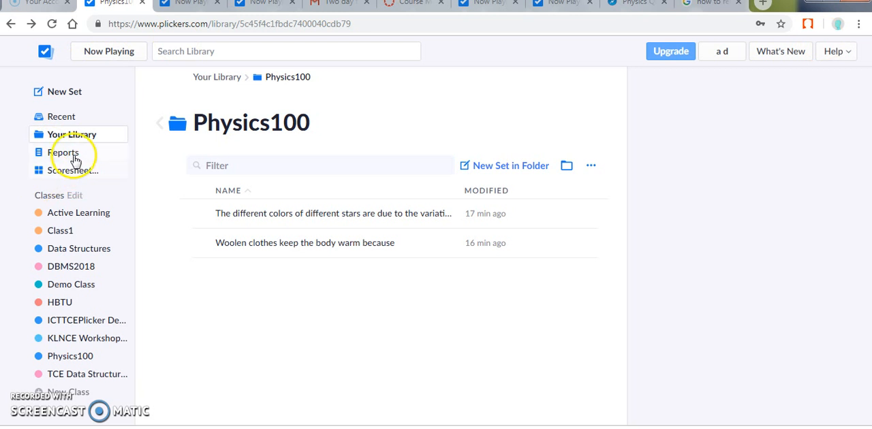
left_click(63, 152)
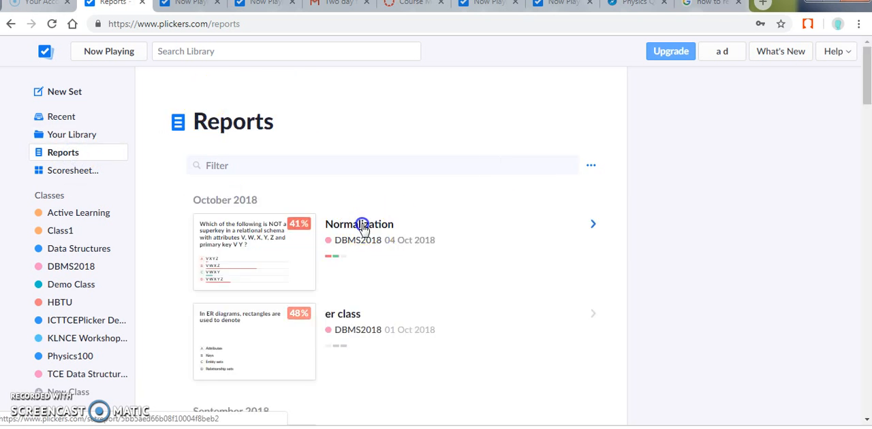
- Review the DBMS2018 Normalization report's 41% overall, student scores and question results
left_click(360, 223)
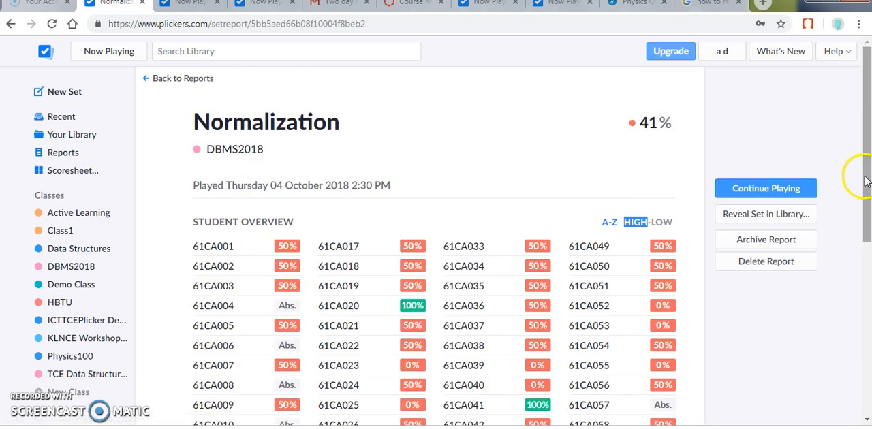
scroll("down", 3)
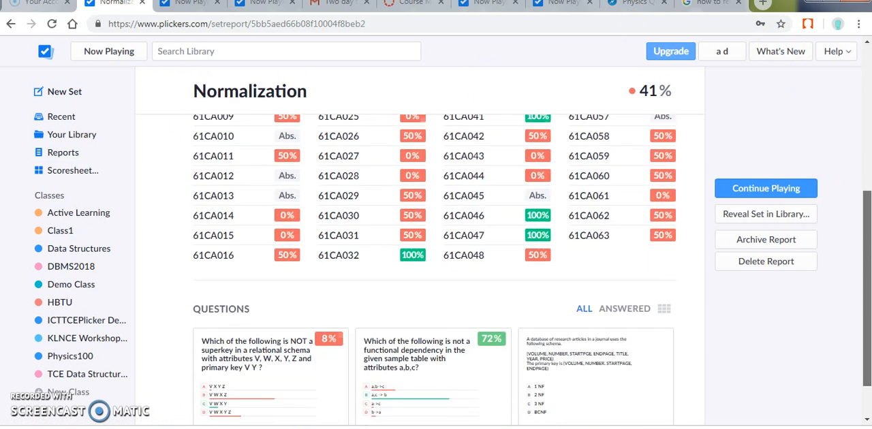
scroll("down", 3)
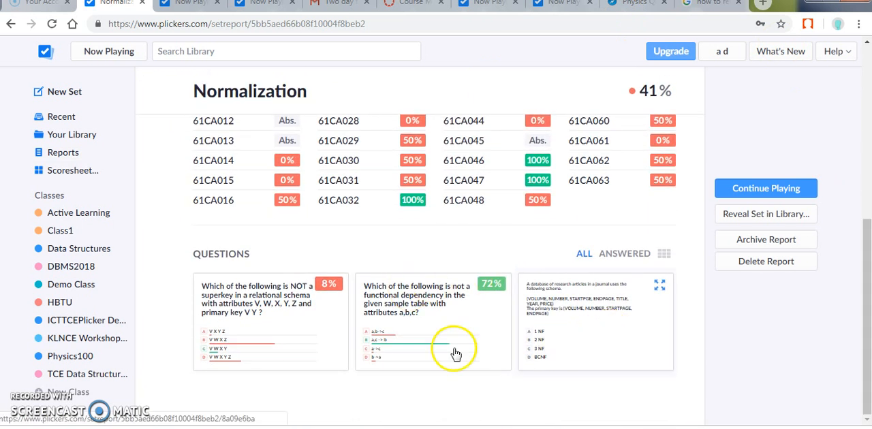
mouse_move(311, 308)
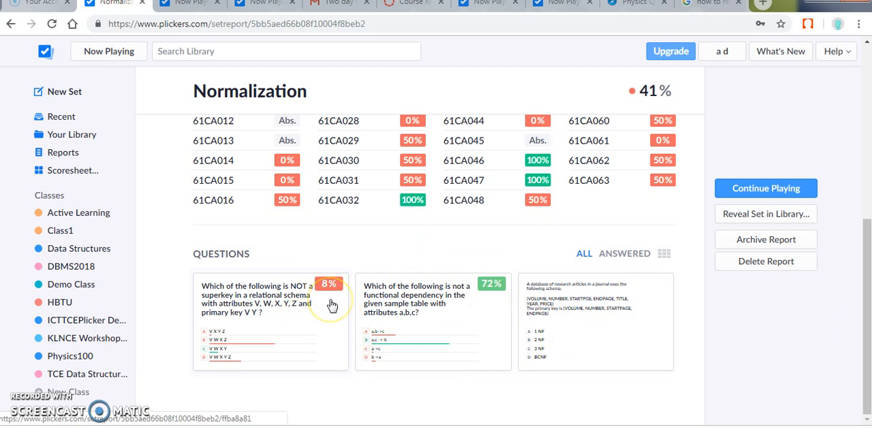
mouse_move(334, 297)
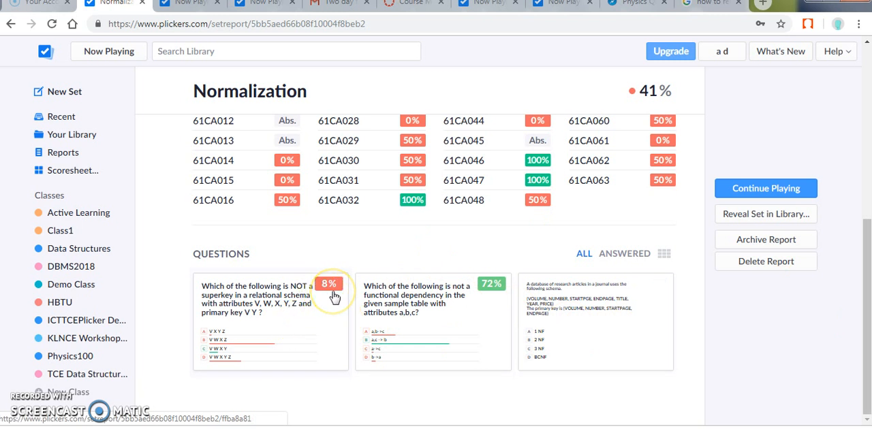
mouse_move(430, 302)
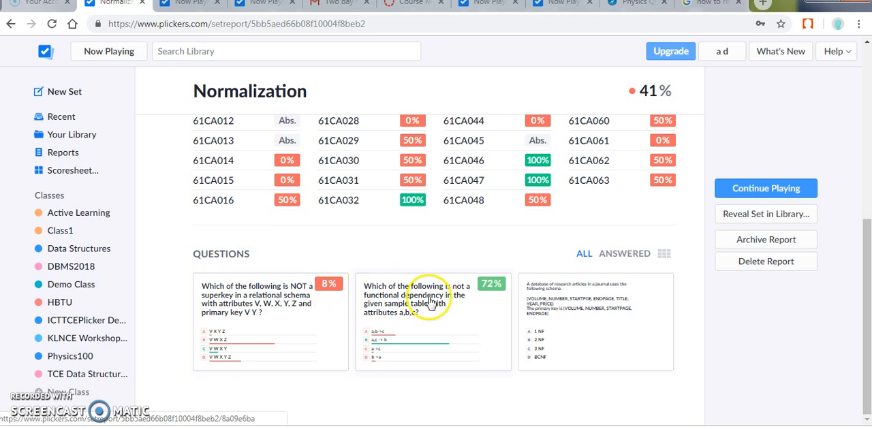
mouse_move(501, 305)
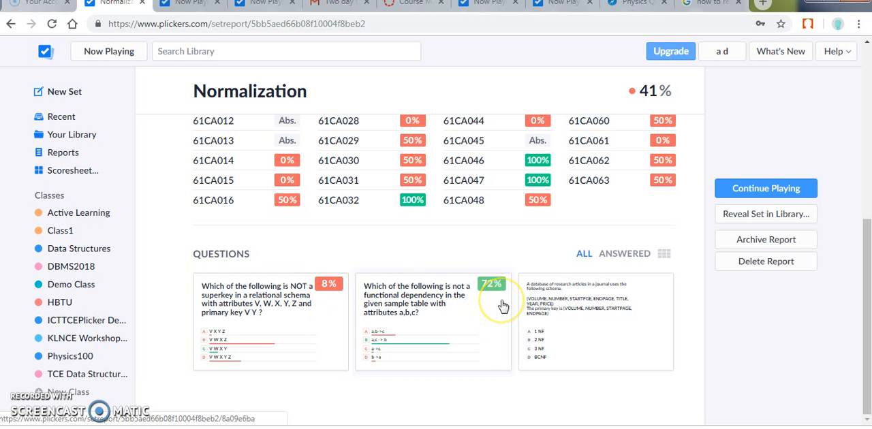
mouse_move(545, 288)
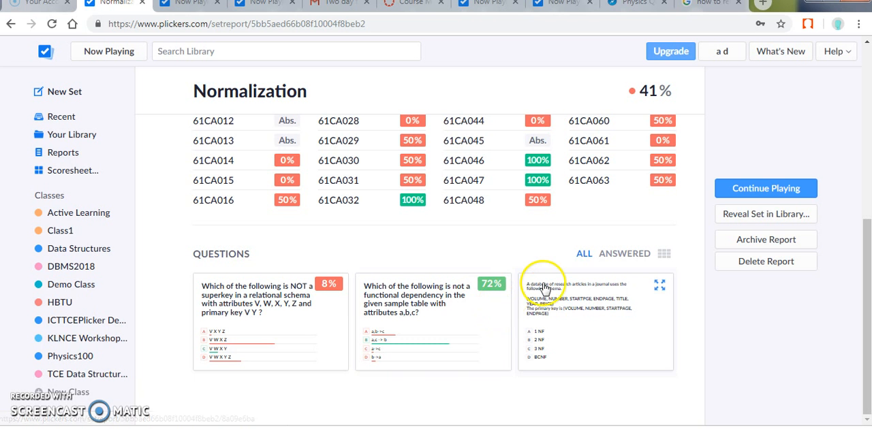
mouse_move(865, 266)
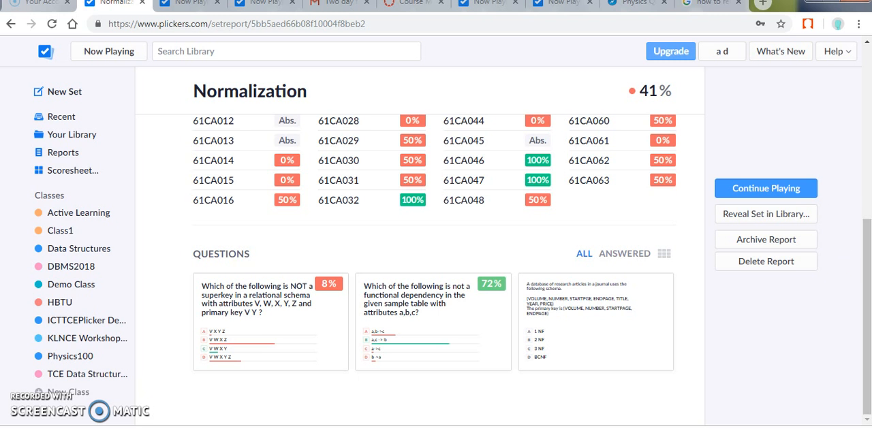
mouse_move(866, 259)
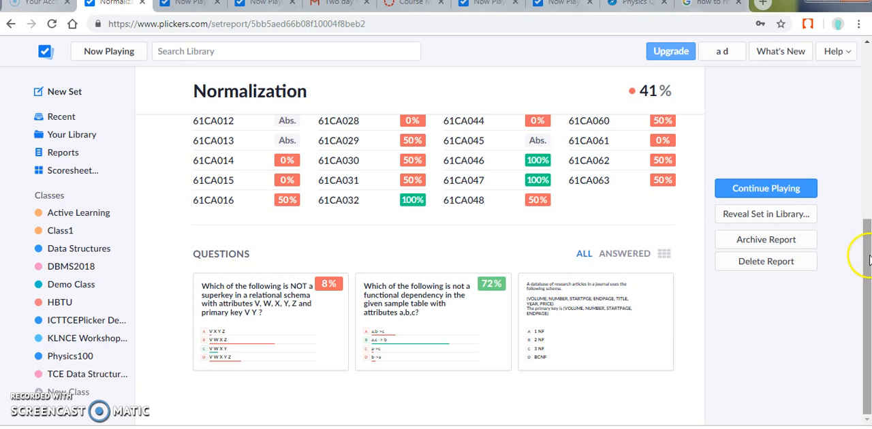
scroll("up", 3)
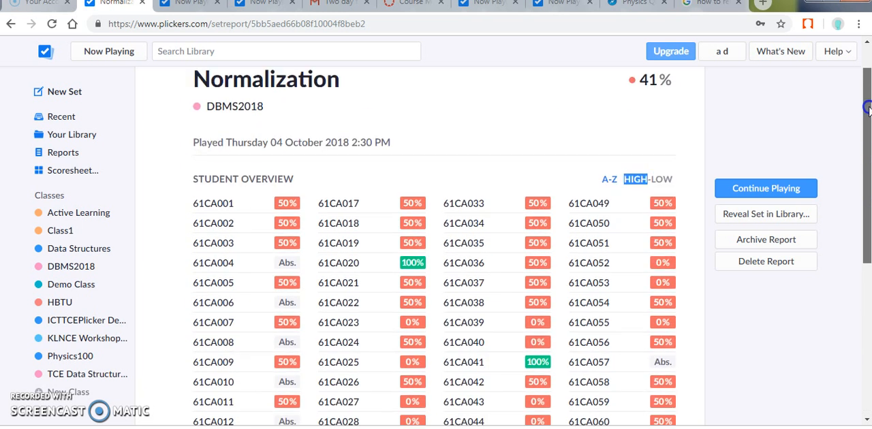
scroll("down", 3)
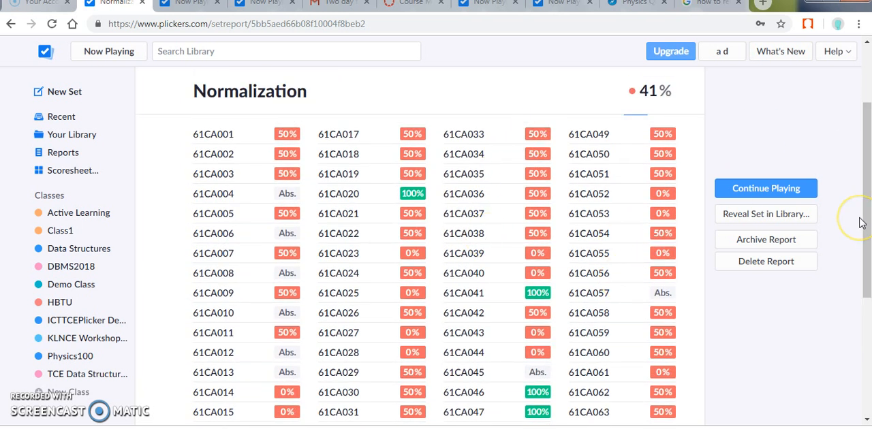
mouse_move(683, 162)
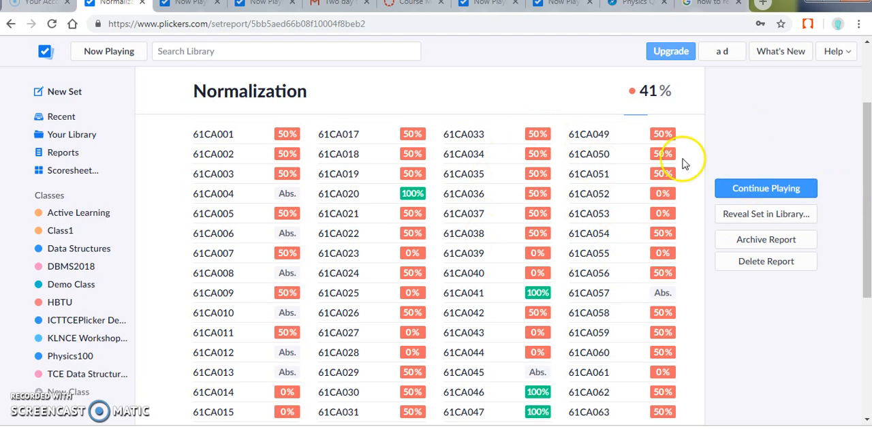
mouse_move(545, 202)
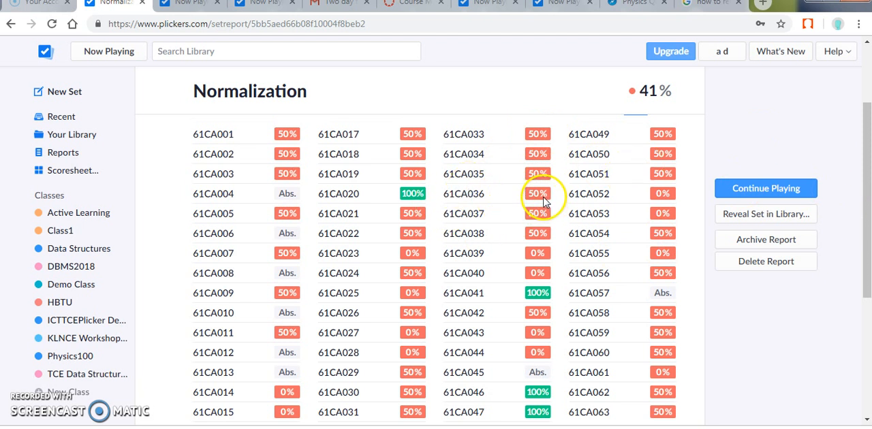
mouse_move(497, 253)
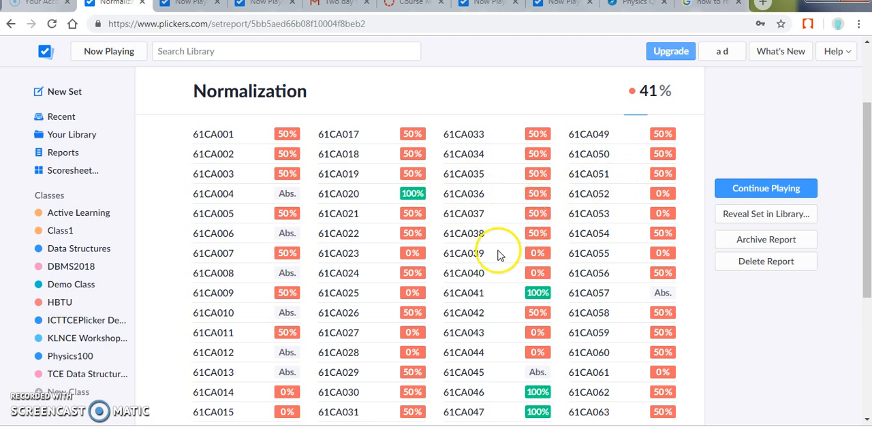
mouse_move(496, 263)
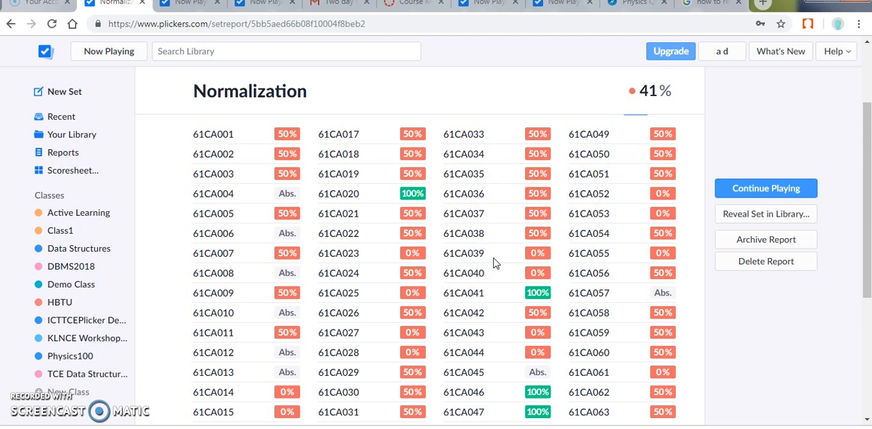